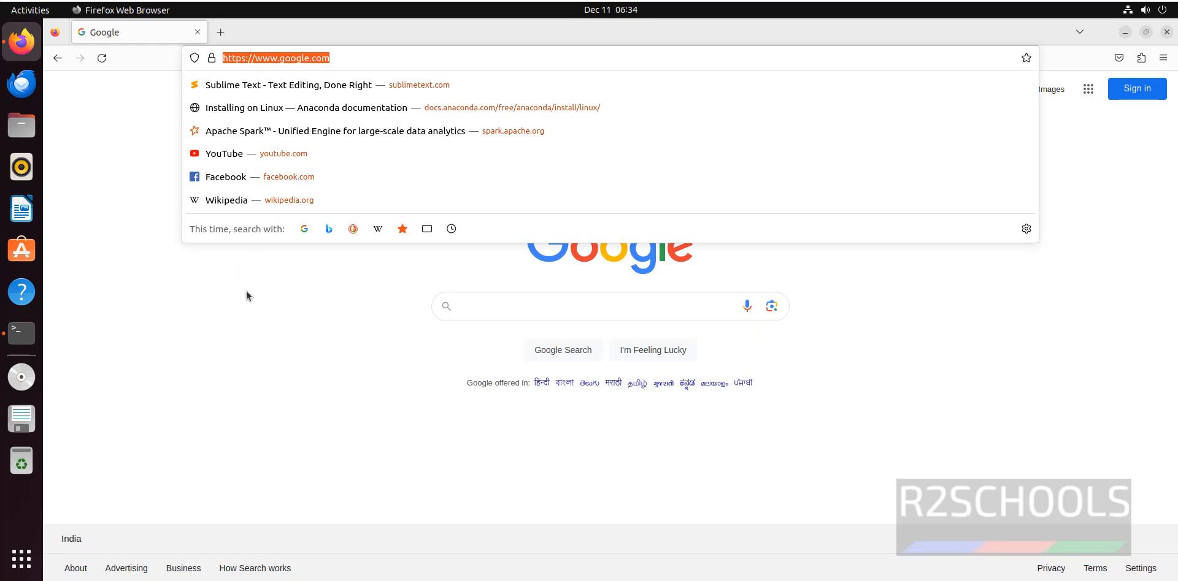
# Load the Cassandra stable documentation index at cassandra.apache.org/doc/stable/cassandra in Firefox.
pyautogui.write('apa')
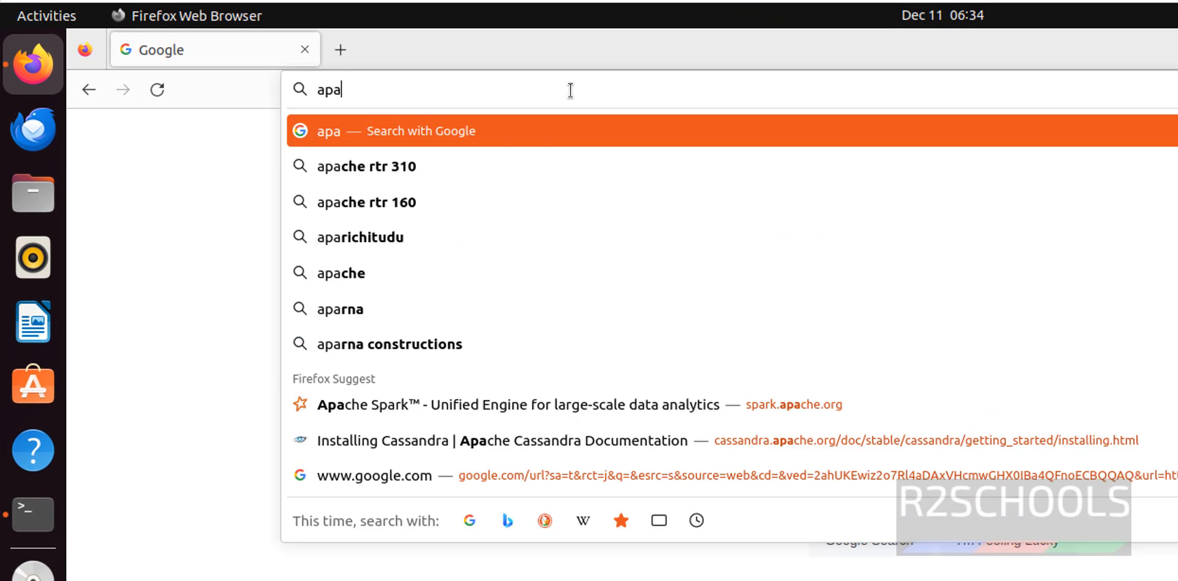
pyautogui.write('cassandra.a')
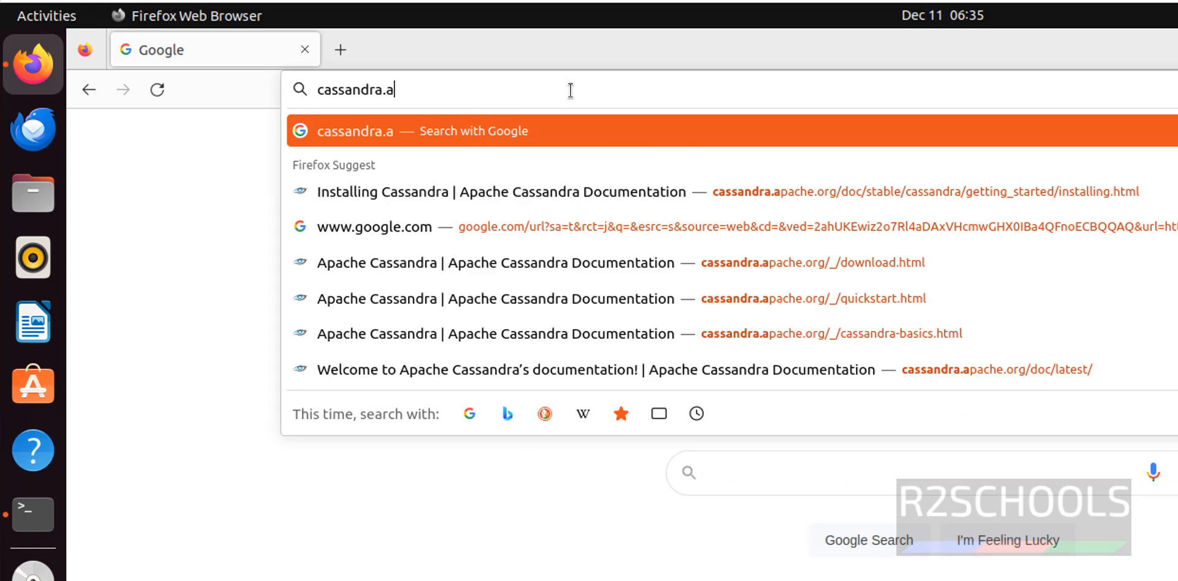
pyautogui.write('pache.org/doc/stable/cassandra/')
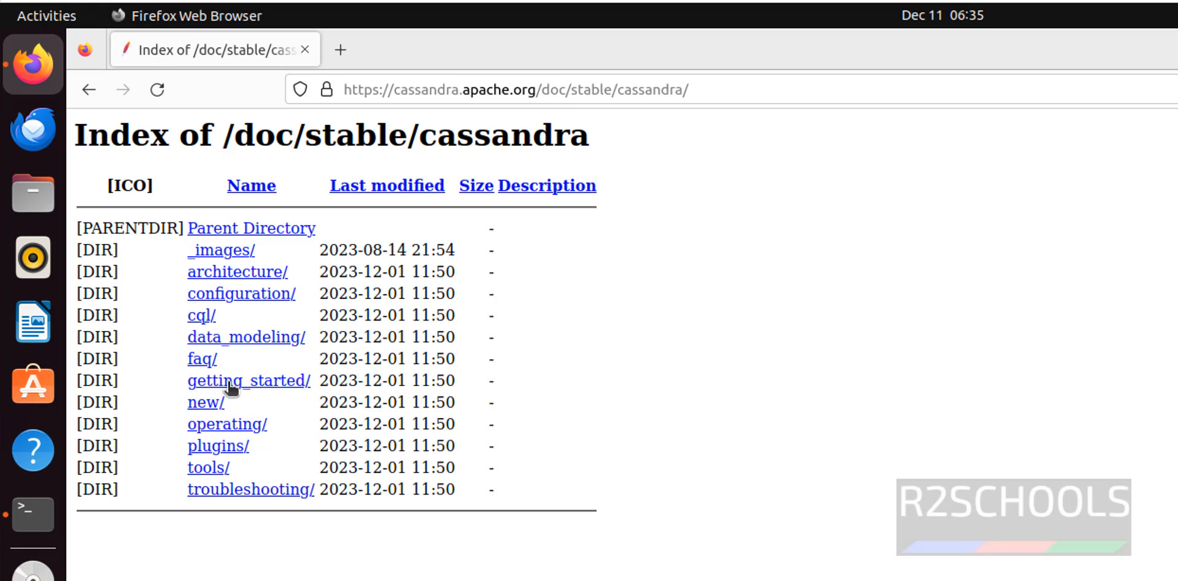
# Open getting_started/ and the Installing Cassandra guide, scrolled to Installing the Debian packages.
pyautogui.click(248, 381)
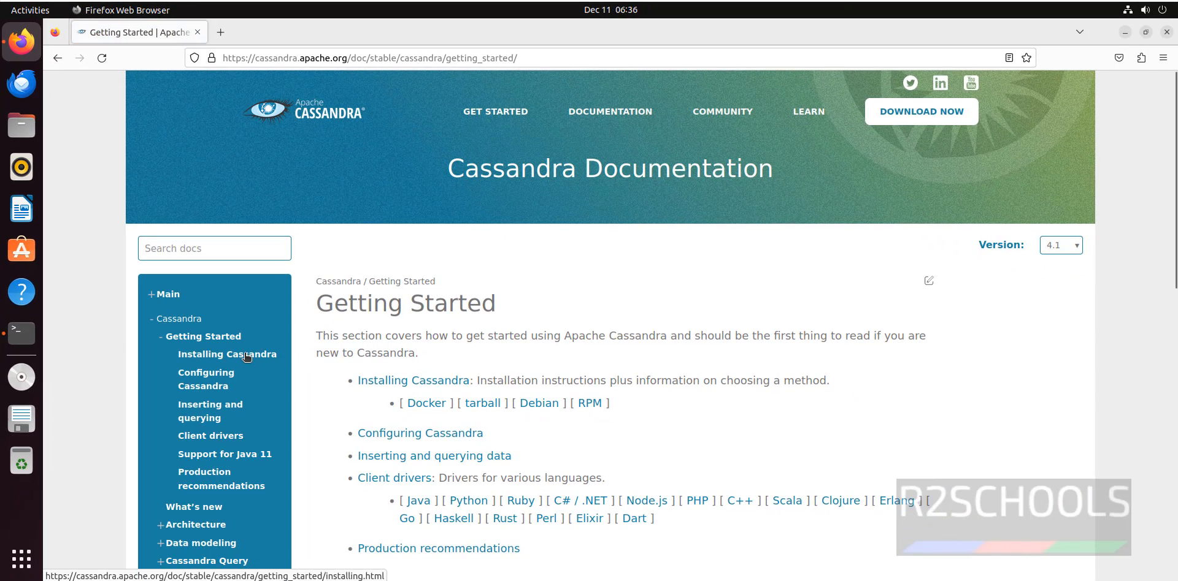
pyautogui.click(227, 354)
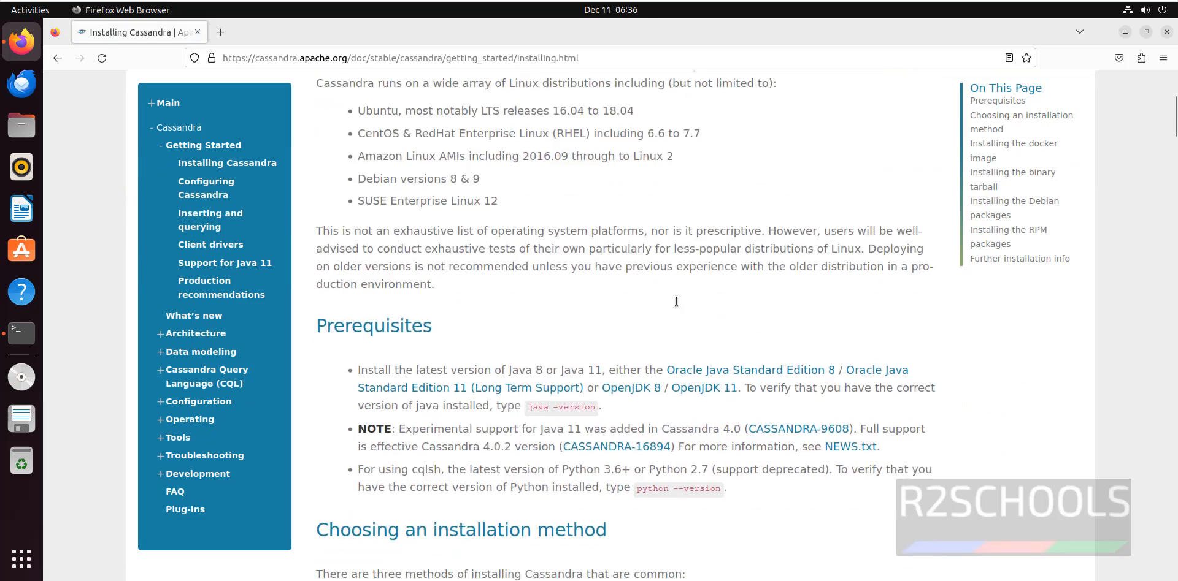
pyautogui.scroll(-3)
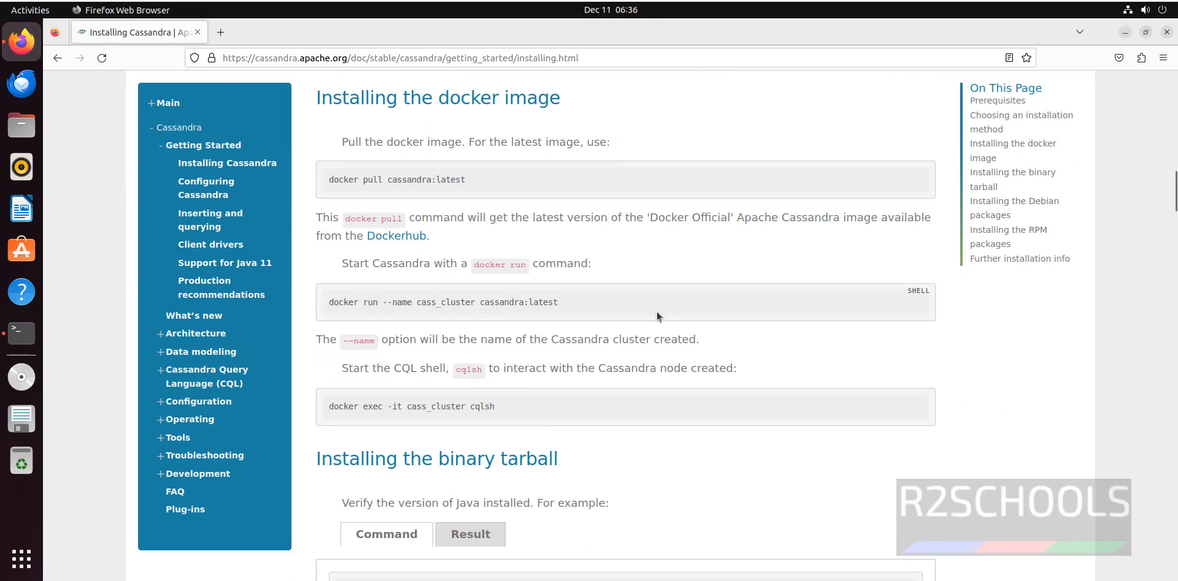
pyautogui.scroll(-3)
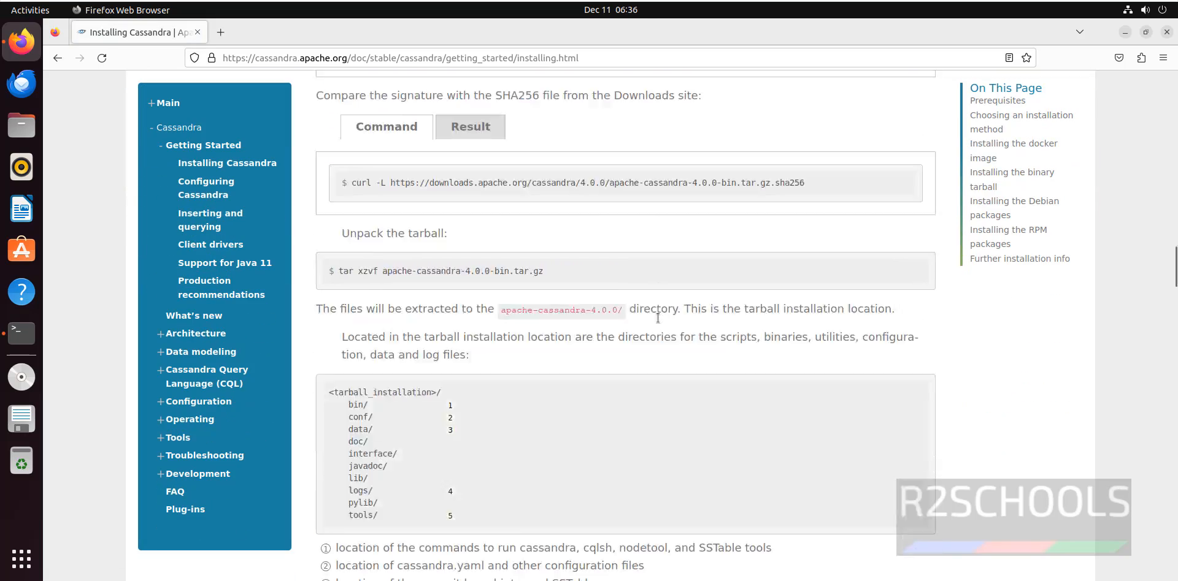
pyautogui.scroll(-3)
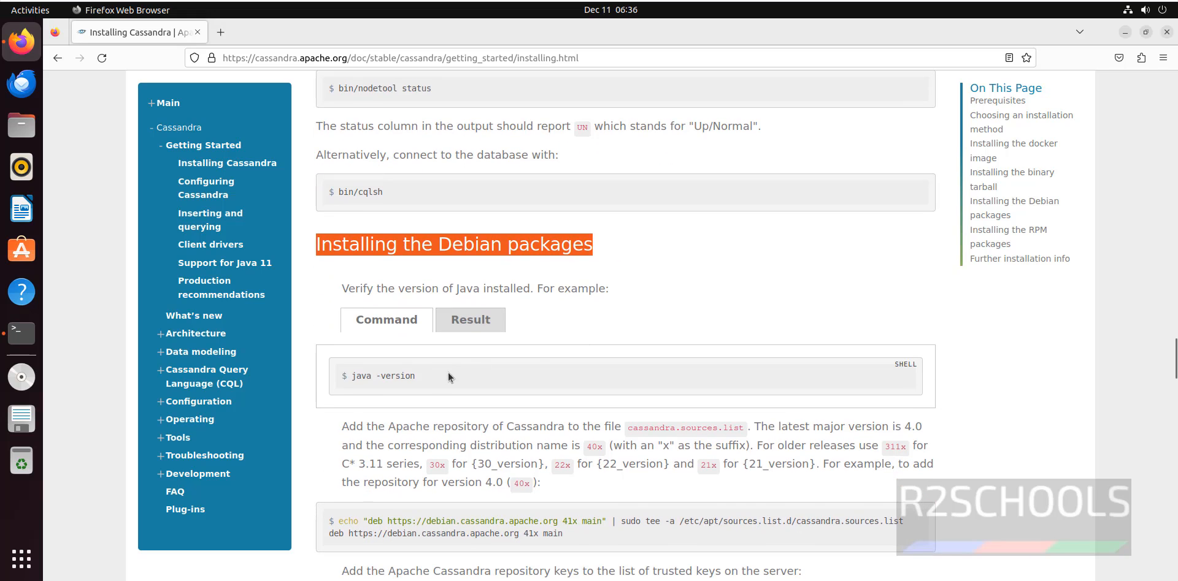
pyautogui.moveTo(561, 372)
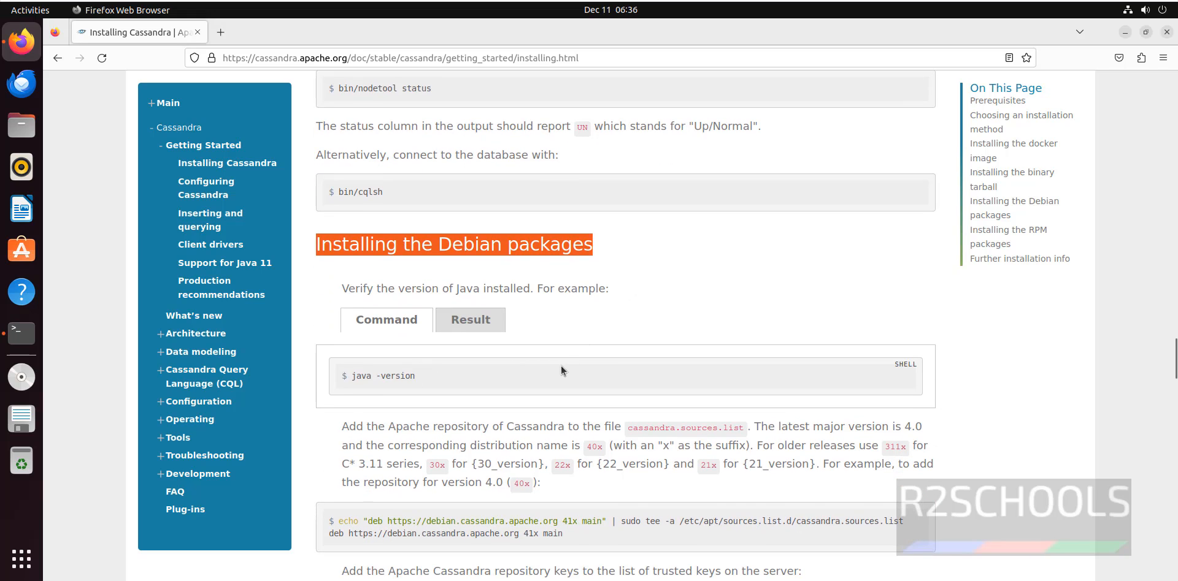
pyautogui.moveTo(598, 341)
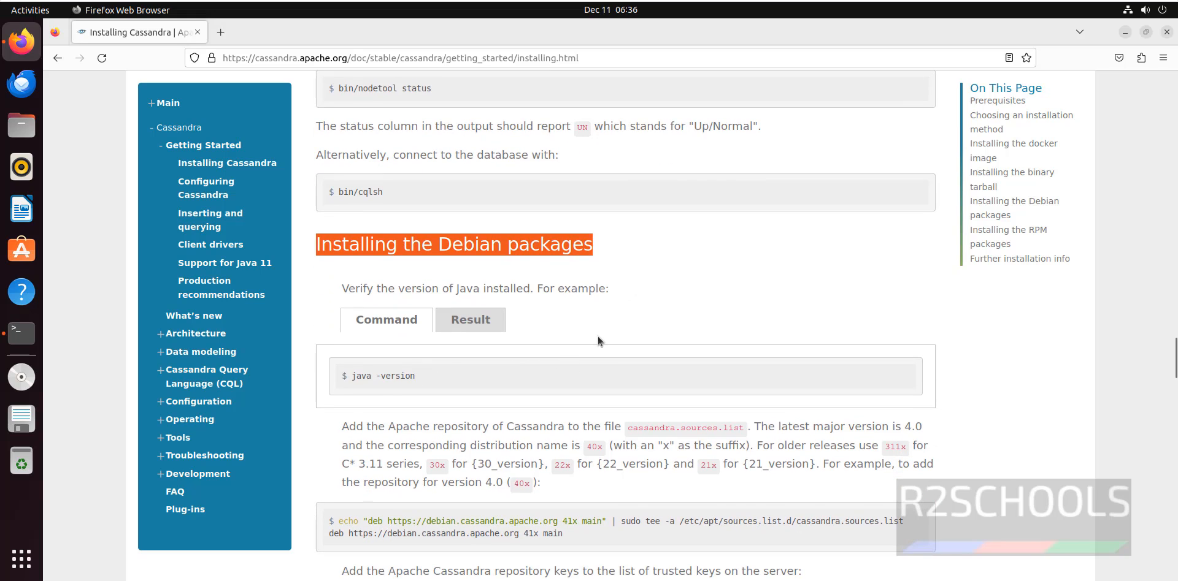
pyautogui.moveTo(21, 333)
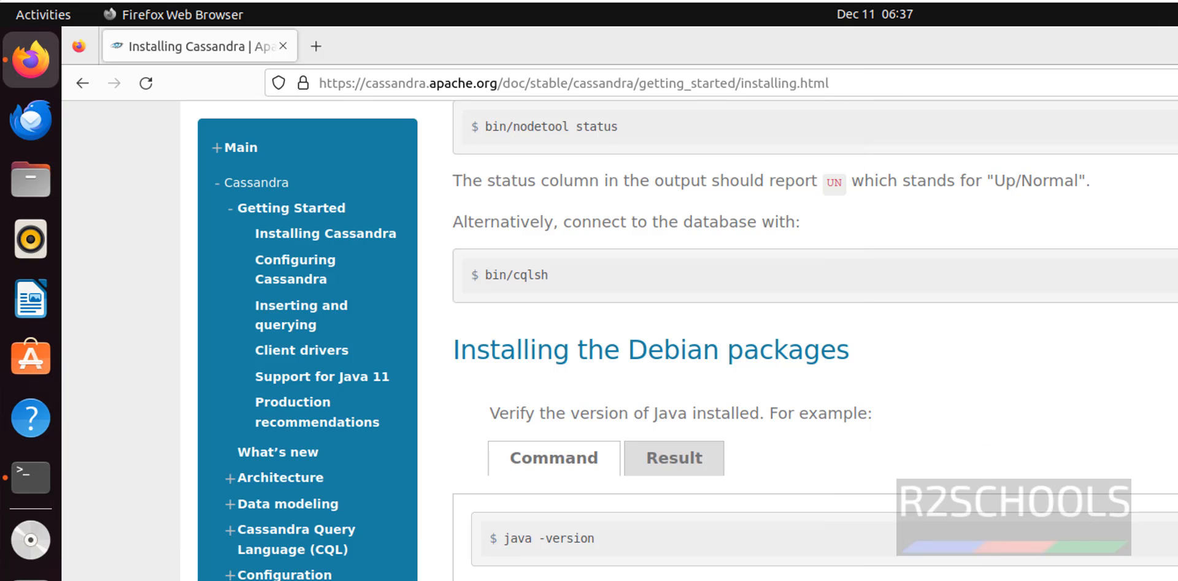
pyautogui.scroll(-3)
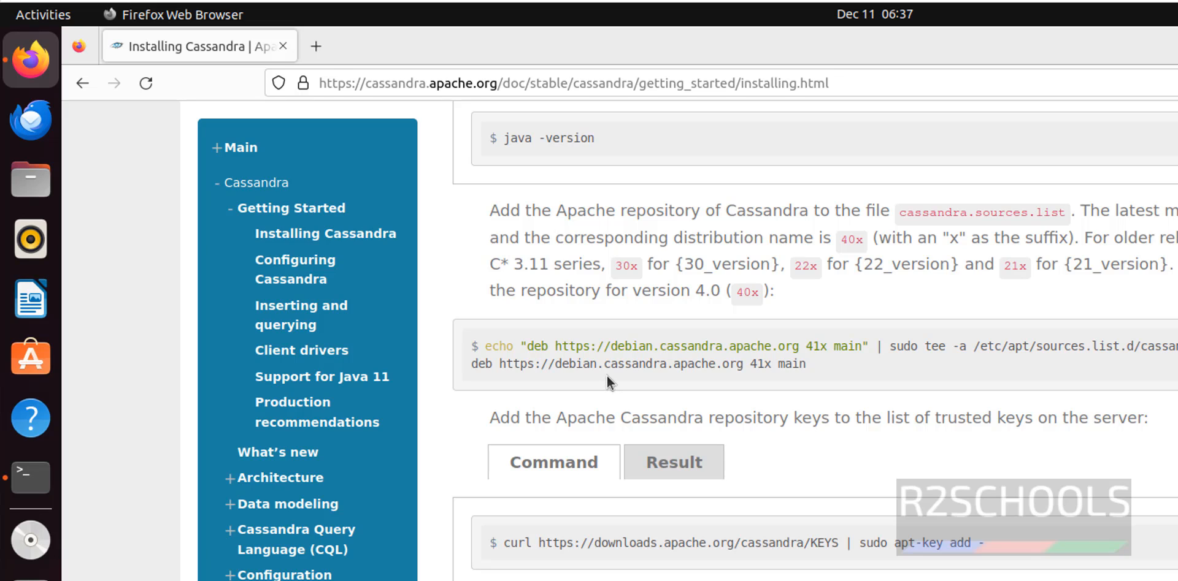
pyautogui.moveTo(679, 267)
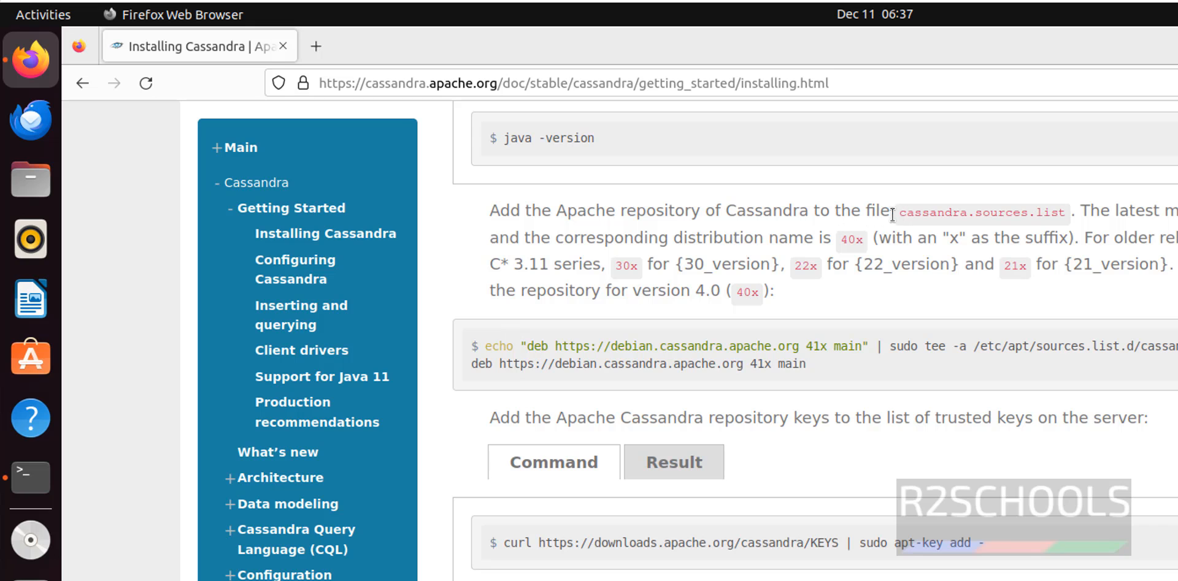
pyautogui.doubleClick(977, 212)
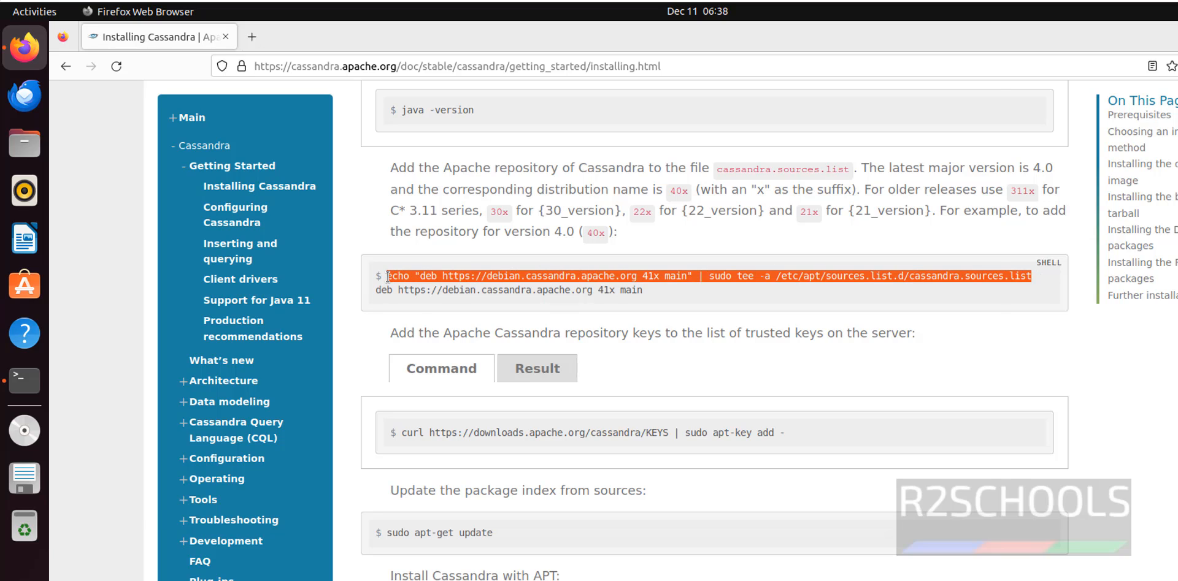
# Run sudo echo adding the 41x repository line to /etc/apt/sources.list.d/cassandra.sources.list.
pyautogui.write('sudo')
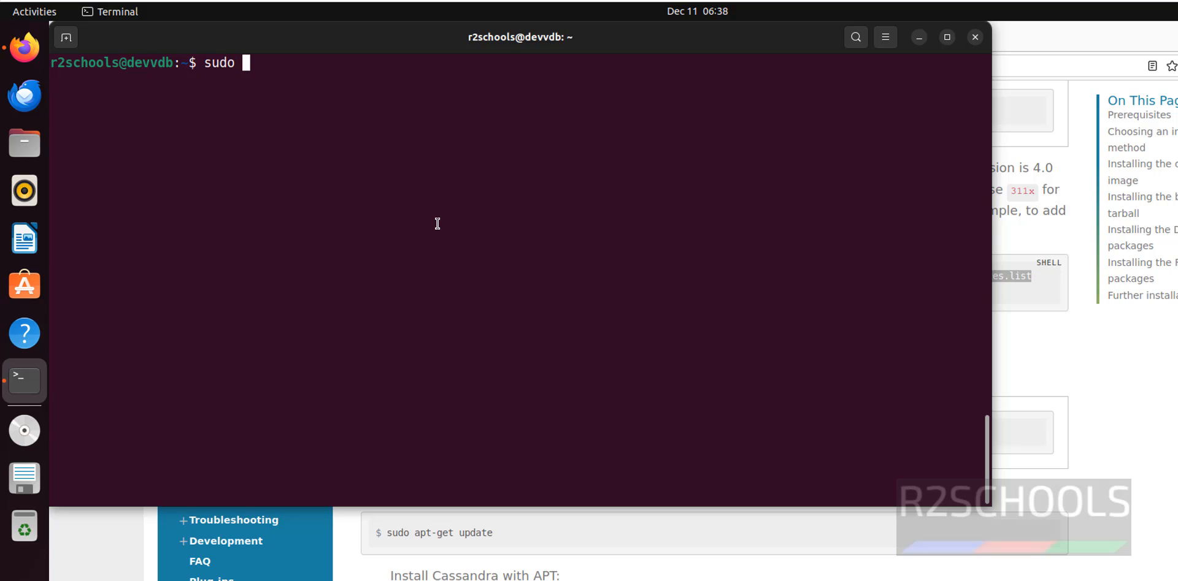
pyautogui.write('echo "deb https://debian.cassandra.apache.org 41x main" | sudo tee -a /etc/apt/sources.list.d/cassandra.sources.list')
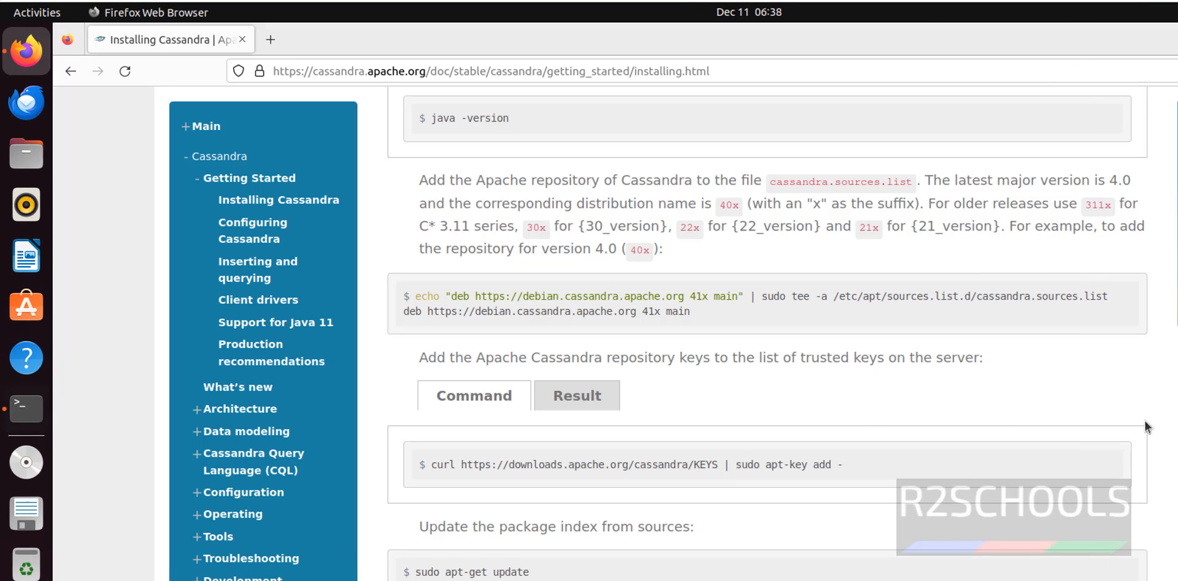
pyautogui.moveTo(767, 464)
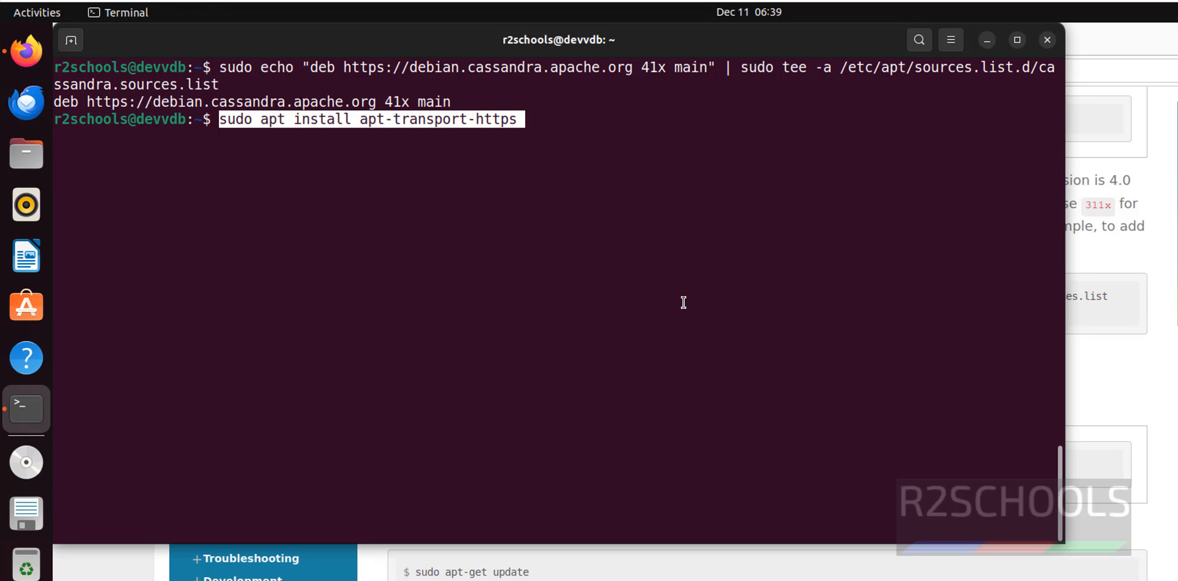
pyautogui.press('Return')
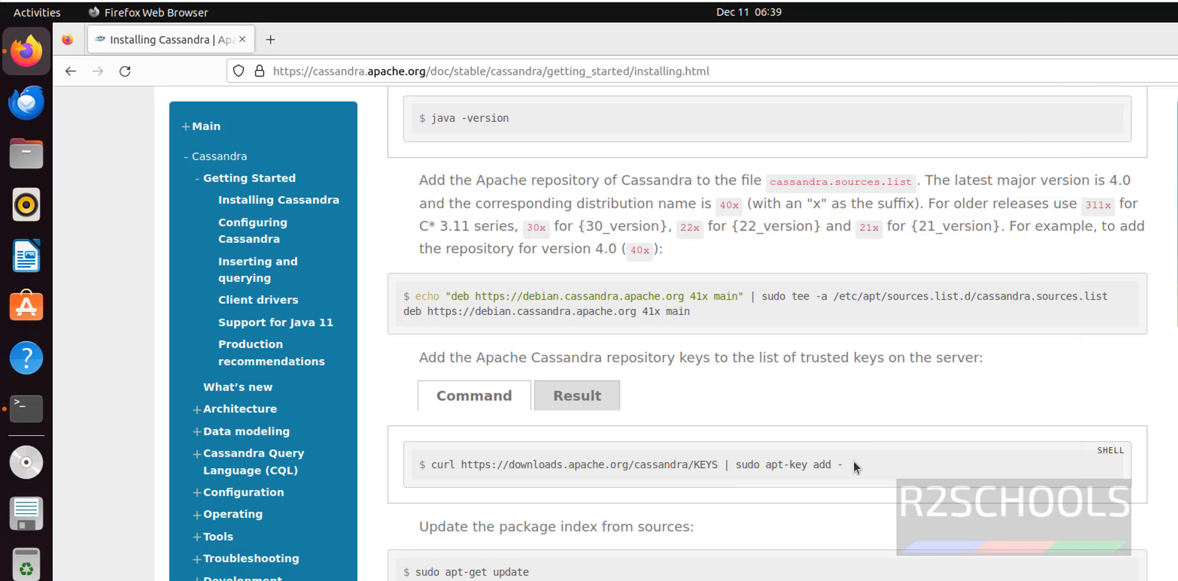
pyautogui.moveTo(995, 482)
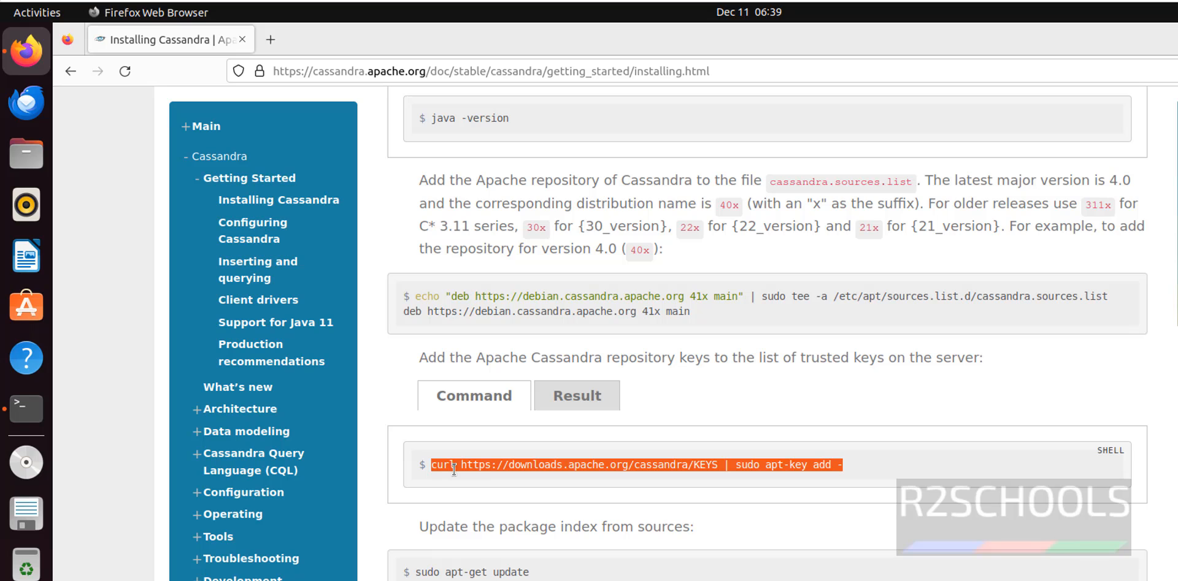
# Import the Apache Cassandra KEYS with curl piped to sudo apt-key add.
pyautogui.click(26, 408)
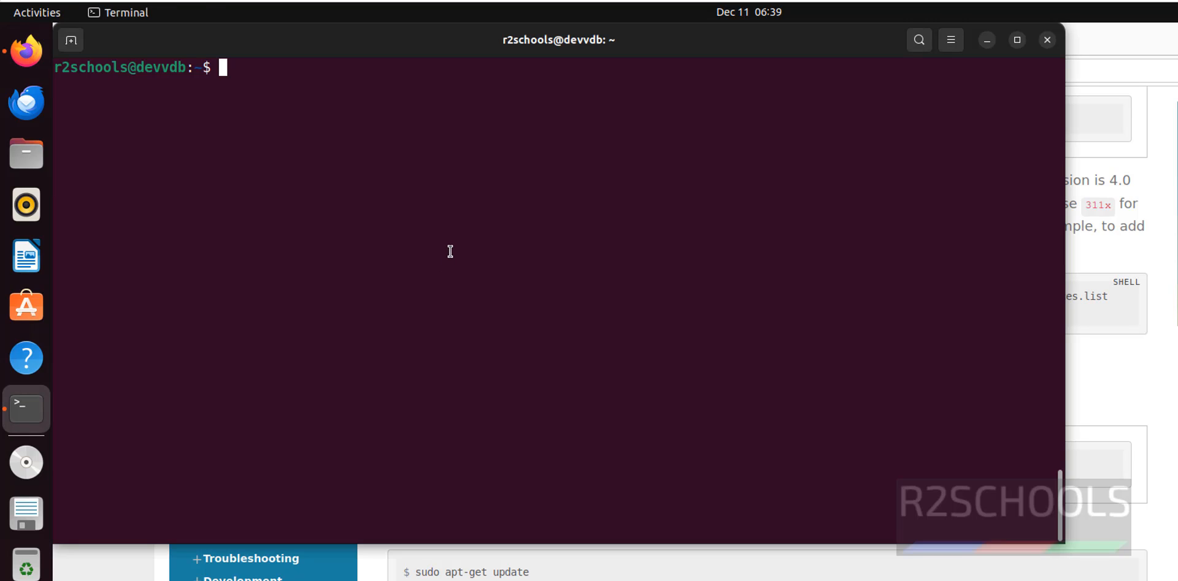
pyautogui.write('curl https://downloads.apache.org/cassandra/KEYS | sudo apt-key add -')
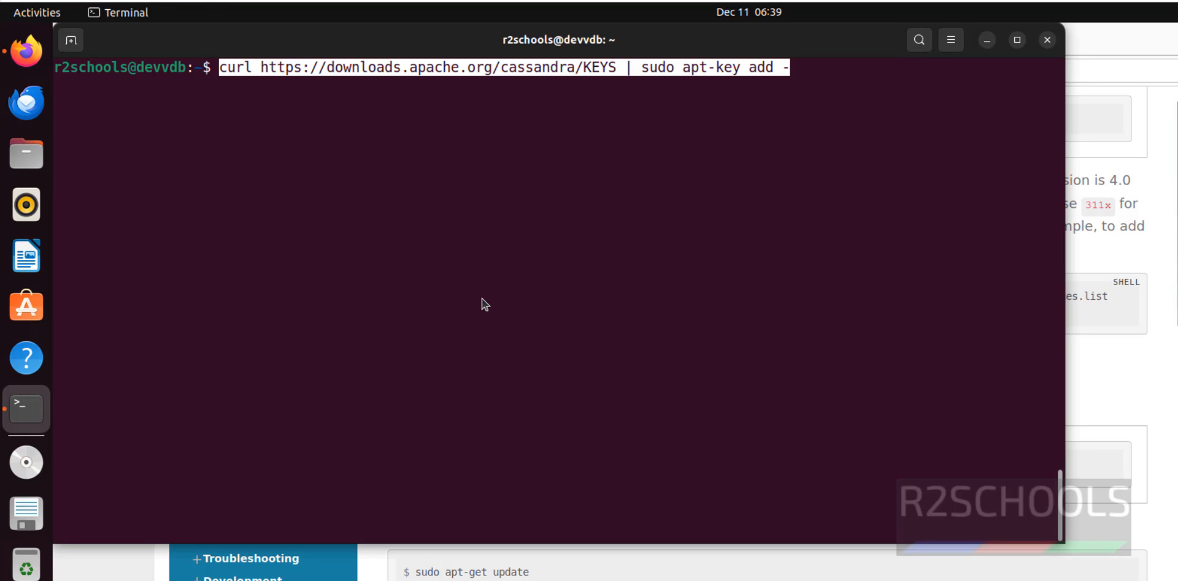
pyautogui.write('sudo')
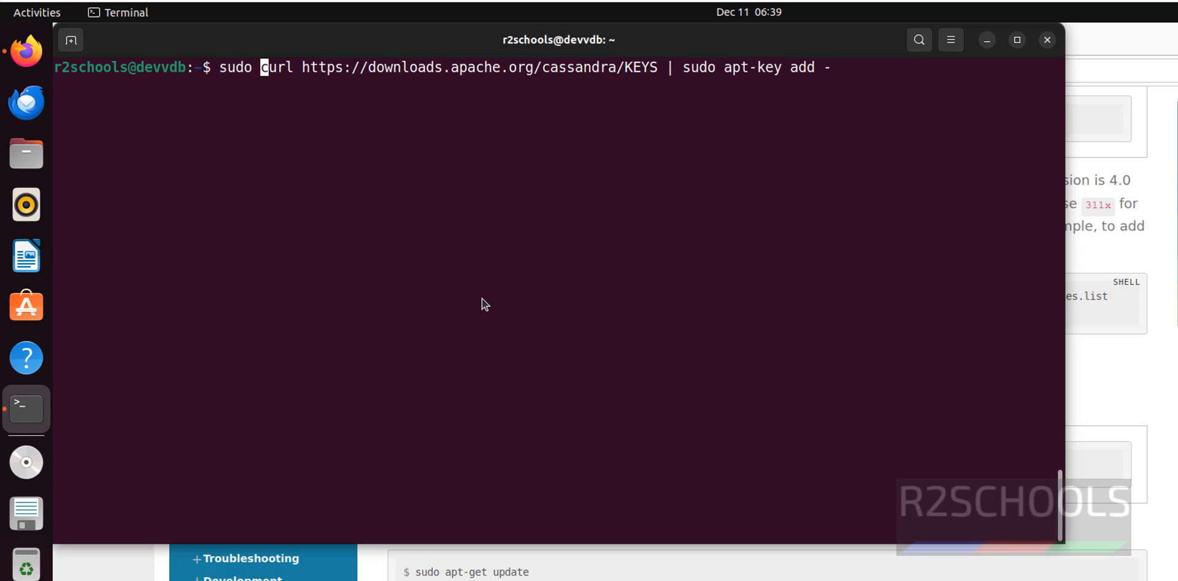
pyautogui.press('Return')
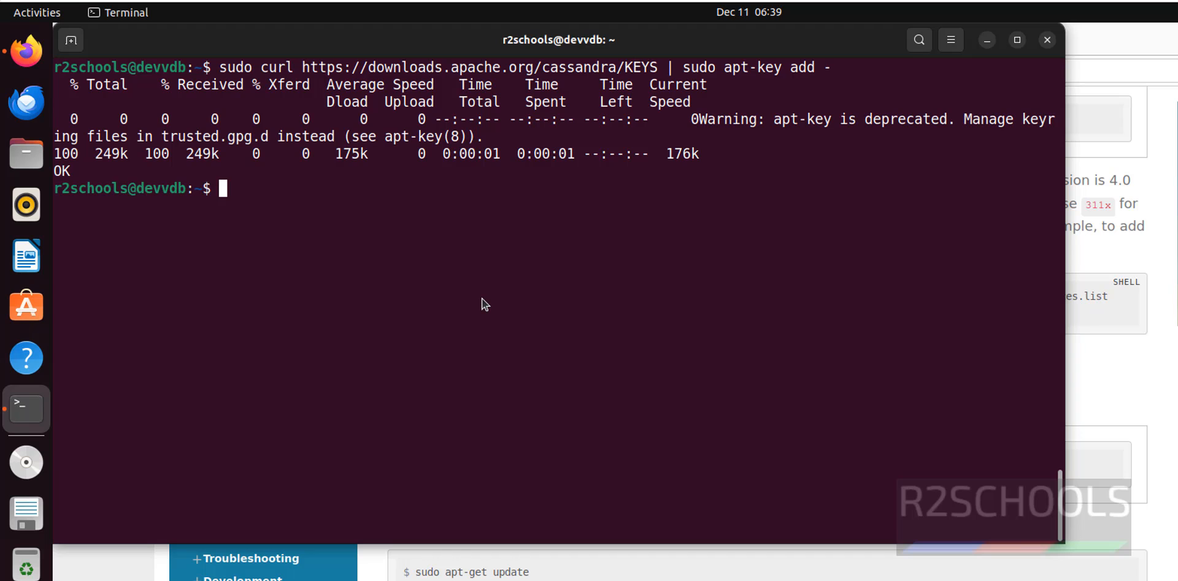
pyautogui.click(26, 51)
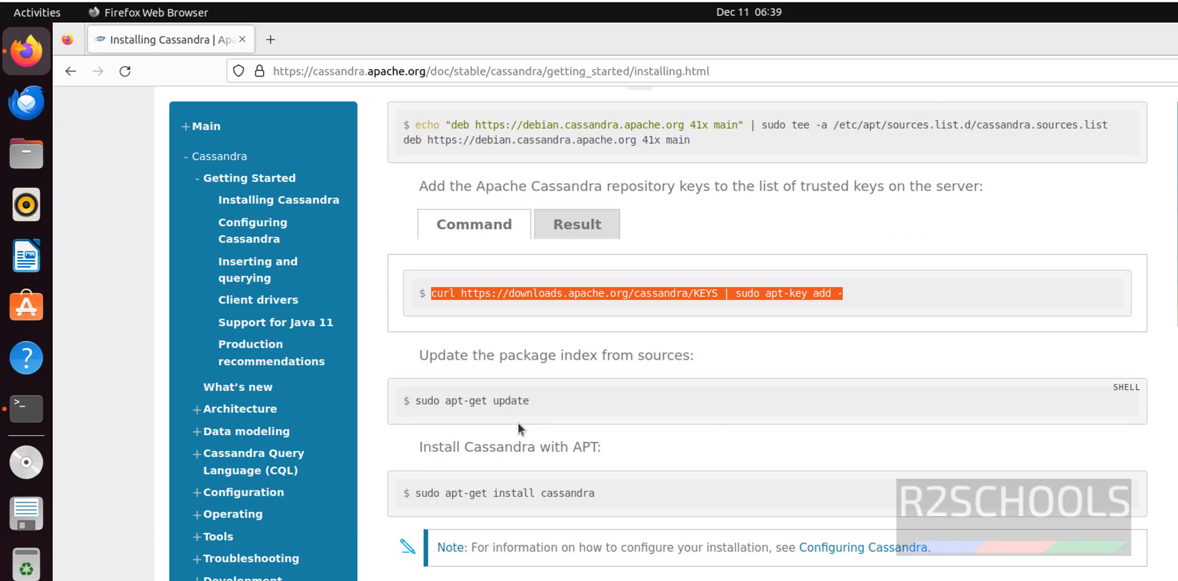
pyautogui.moveTo(762, 422)
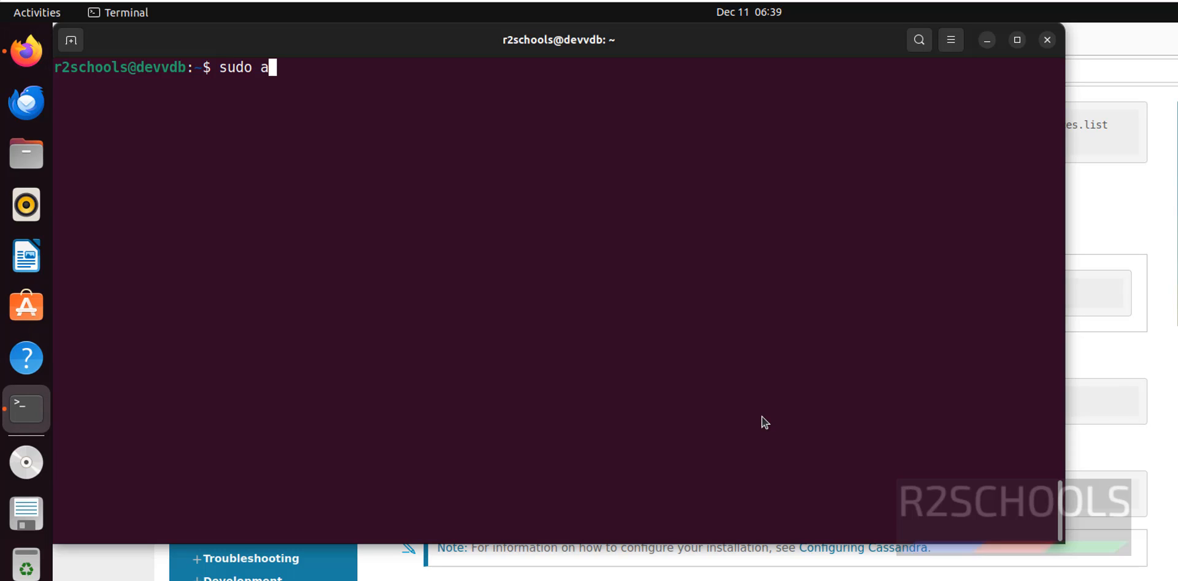
# Review the guide's apt-get update and install steps, then bring Terminal forward.
pyautogui.write('pt-get updat')
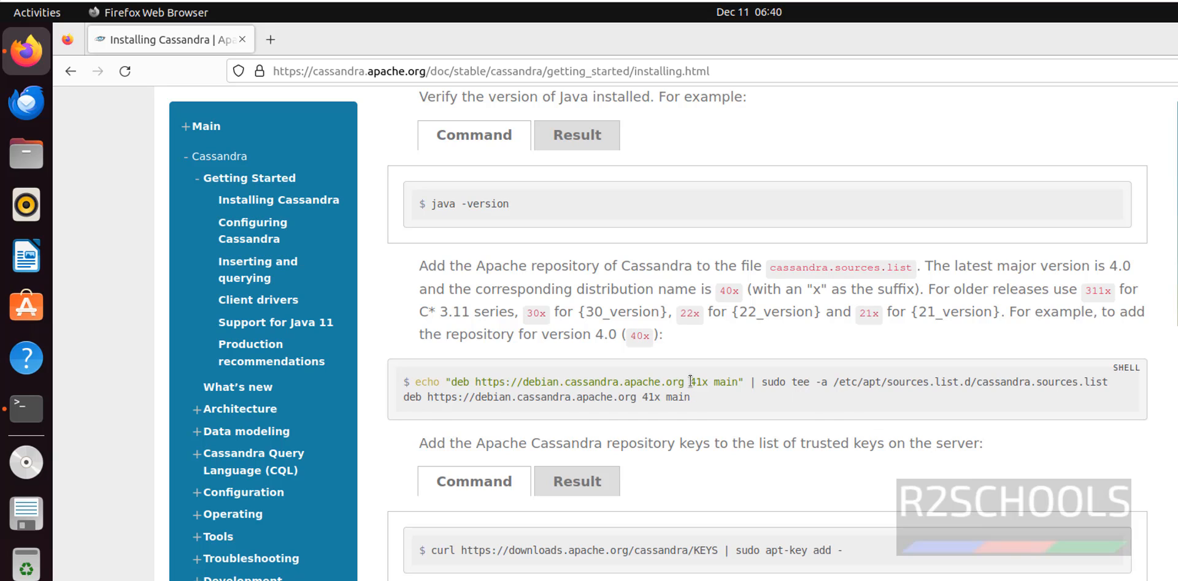
pyautogui.doubleClick(693, 382)
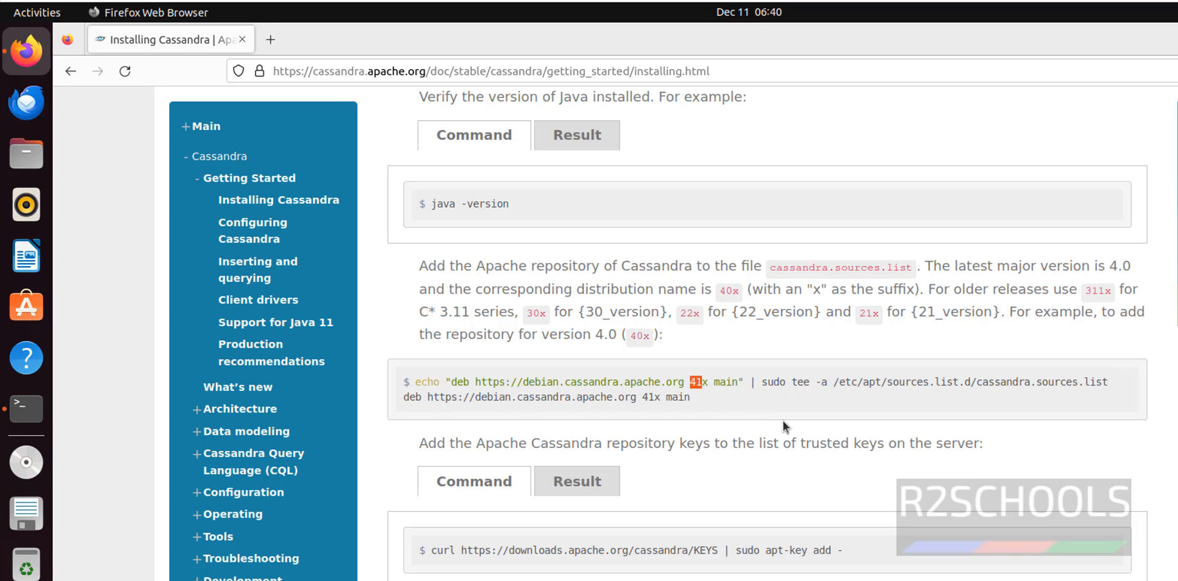
pyautogui.scroll(-3)
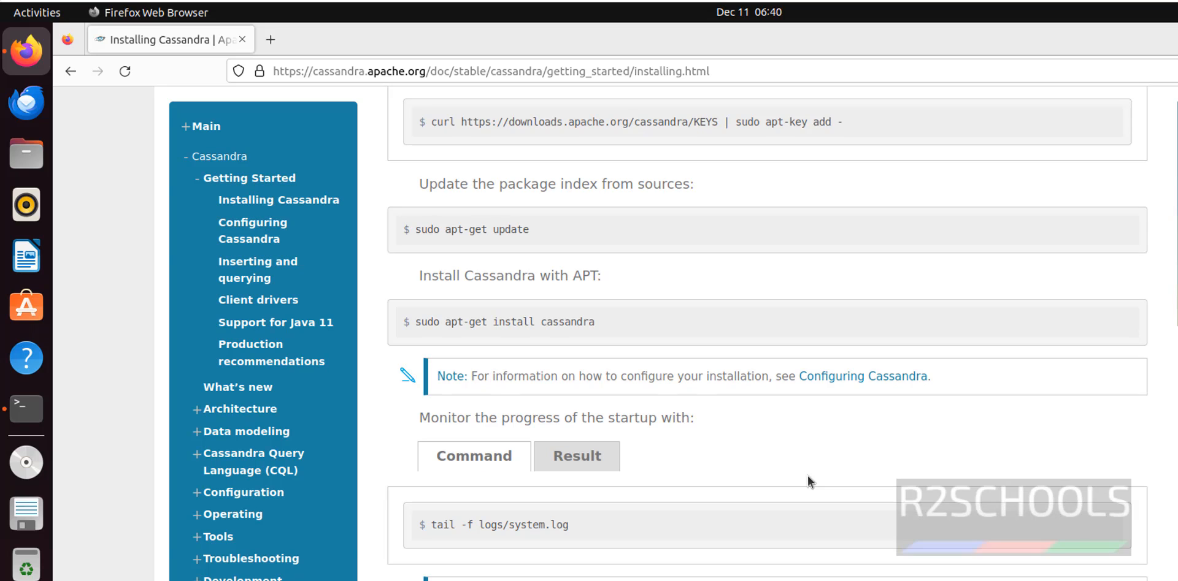
pyautogui.click(26, 408)
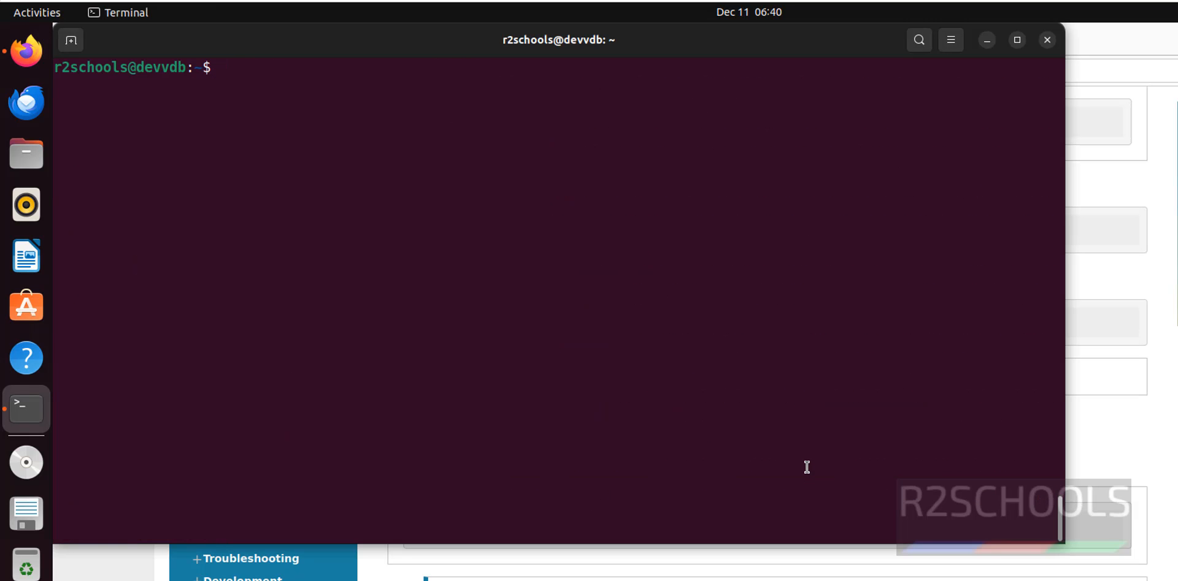
# Paste sudo apt-get install cassandra into Terminal to install Cassandra 4.1.3.
pyautogui.click(26, 51)
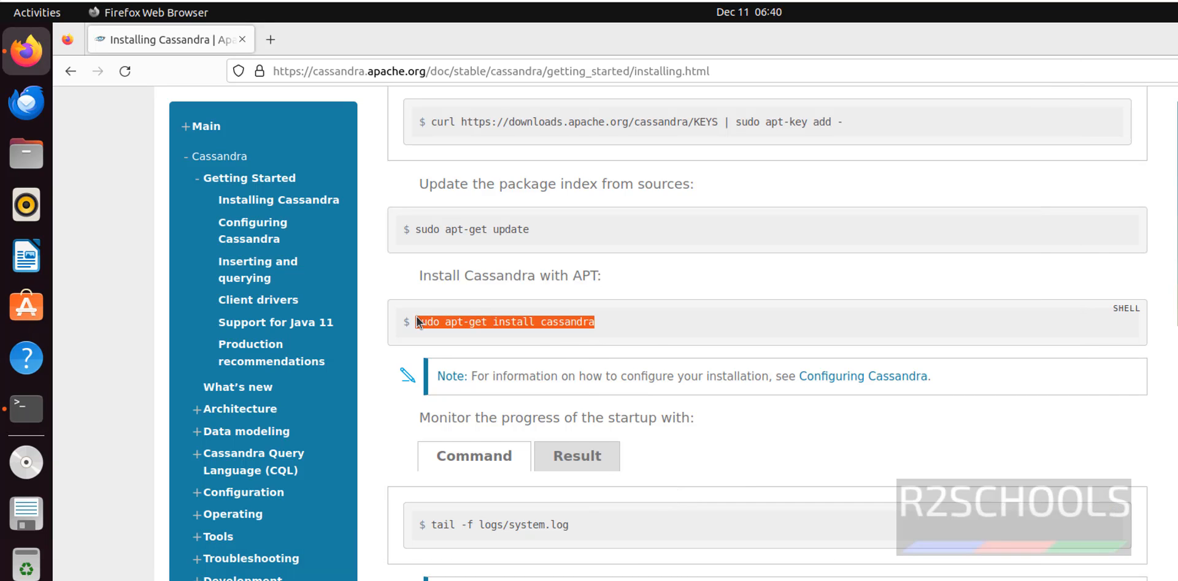
pyautogui.click(27, 409)
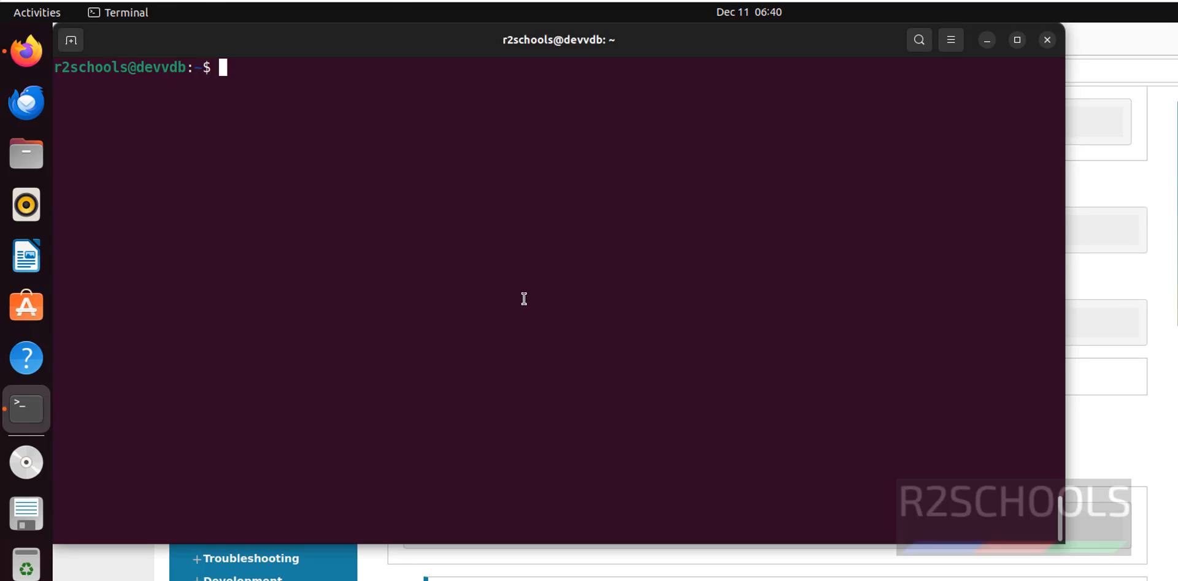
pyautogui.rightClick(523, 299)
pyautogui.write('sudo apt-get install cassandra')
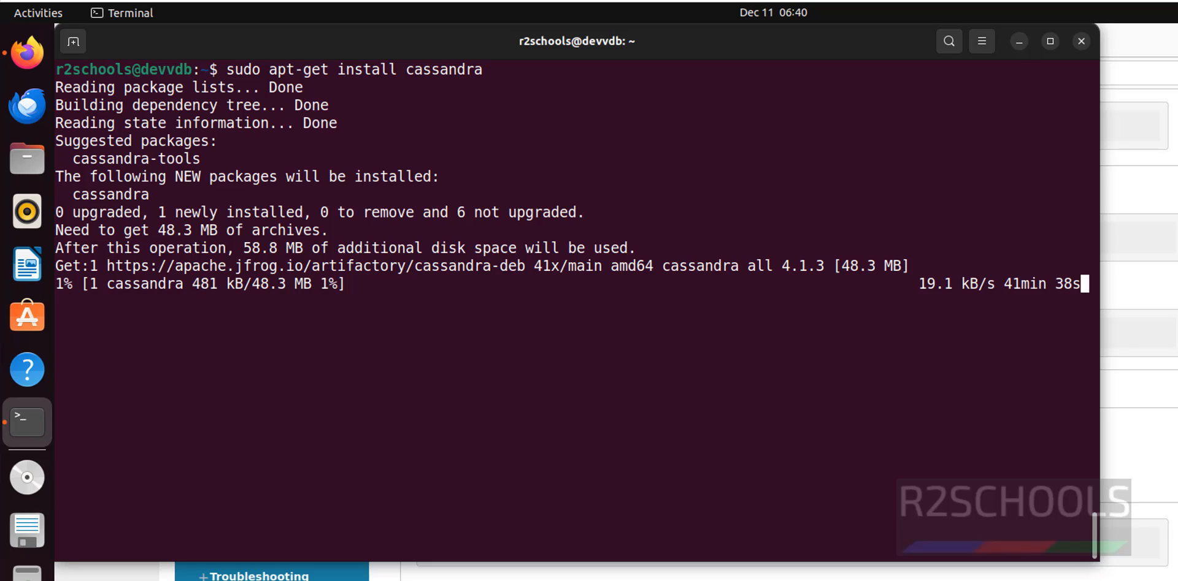
pyautogui.moveTo(733, 393)
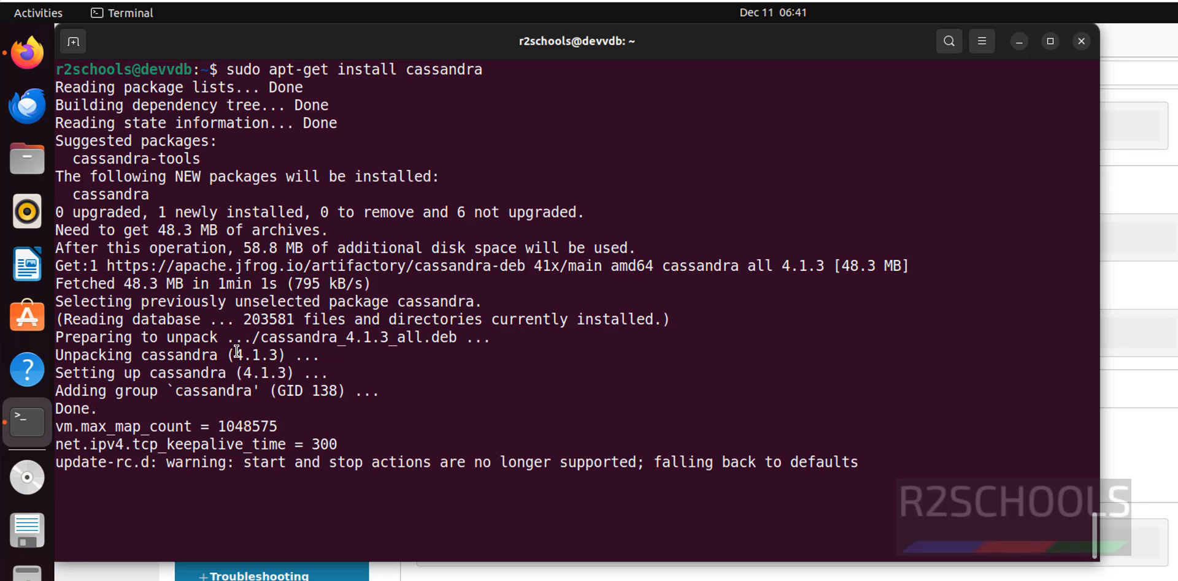
# Run sudo systemctl status cassandra and confirm the service is active (running).
pyautogui.doubleClick(255, 355)
pyautogui.write('sudo')
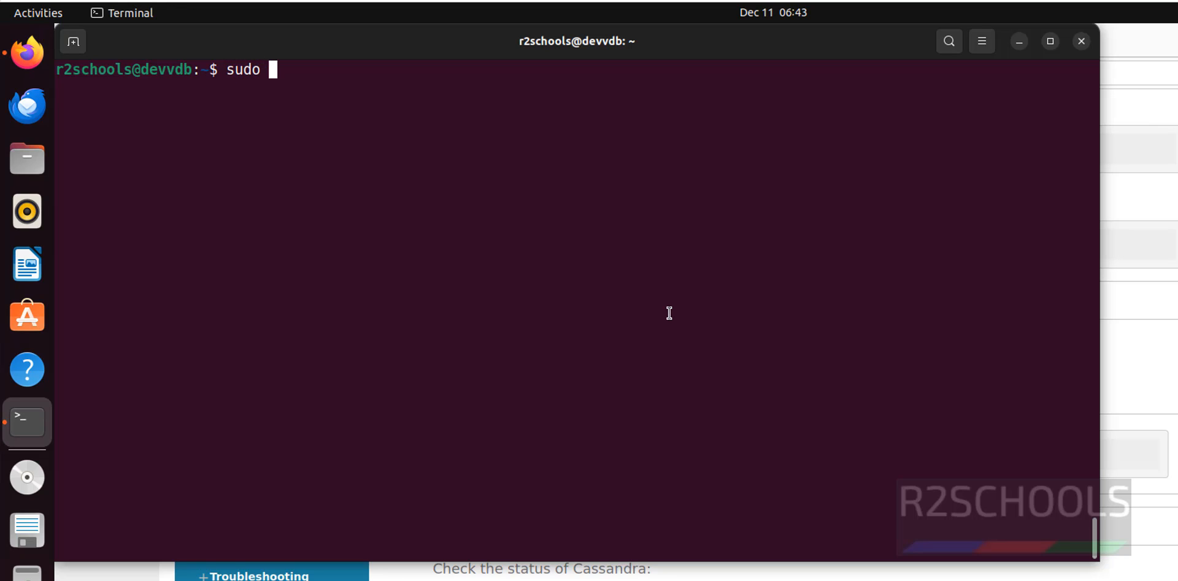
pyautogui.write('sys')
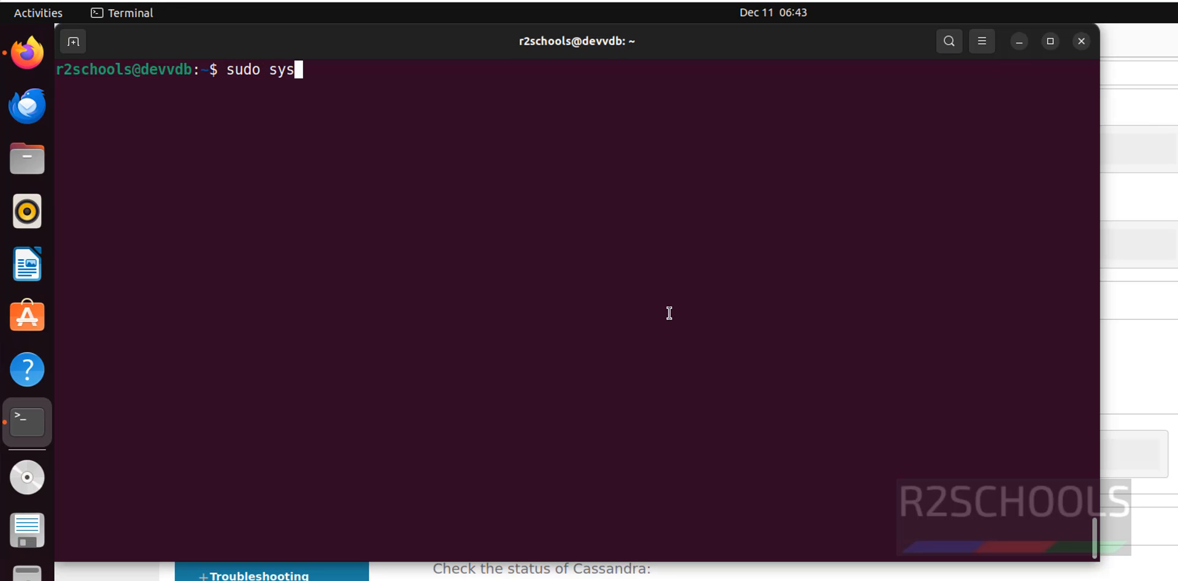
pyautogui.write('temctl sta')
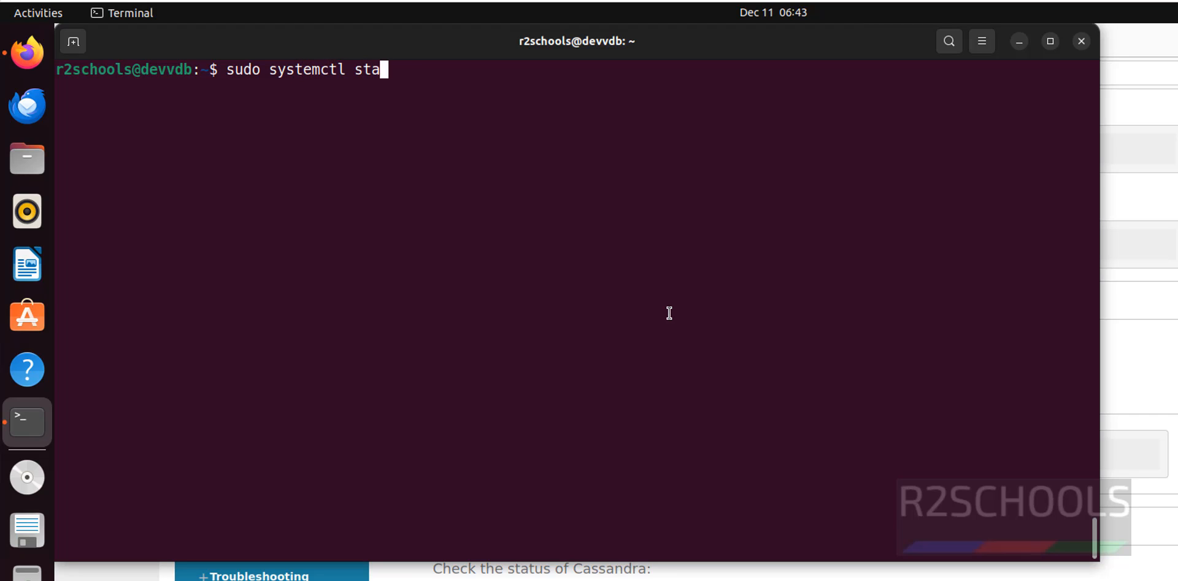
pyautogui.write('tus cassandra')
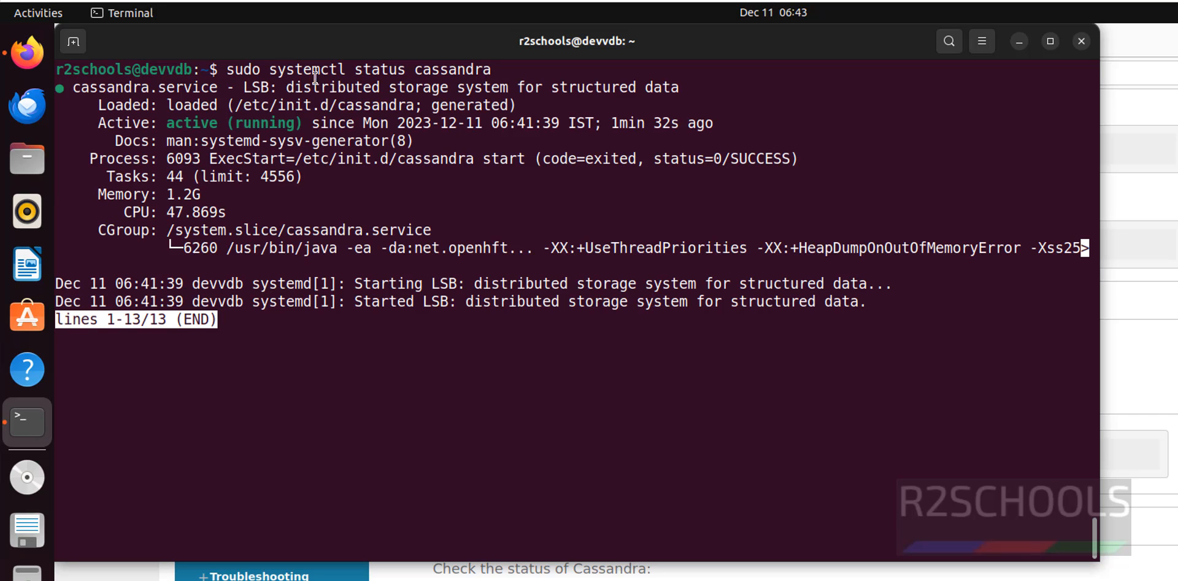
pyautogui.doubleClick(191, 124)
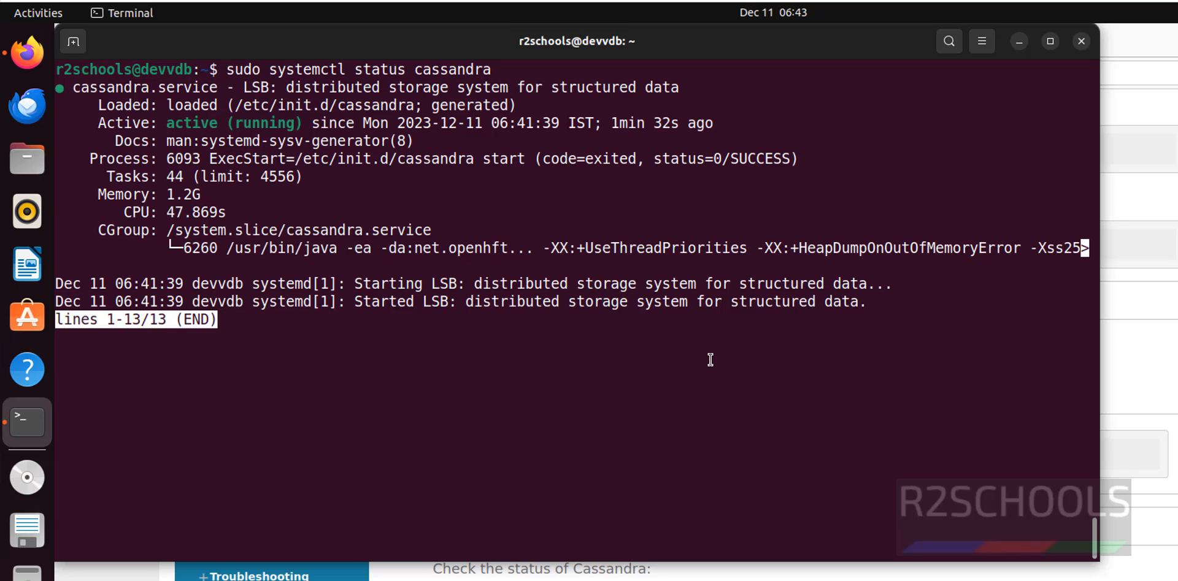
# Quit the status view and launch cqlsh, connecting to Test Cluster at 127.0.0.1:9042.
pyautogui.press('q')
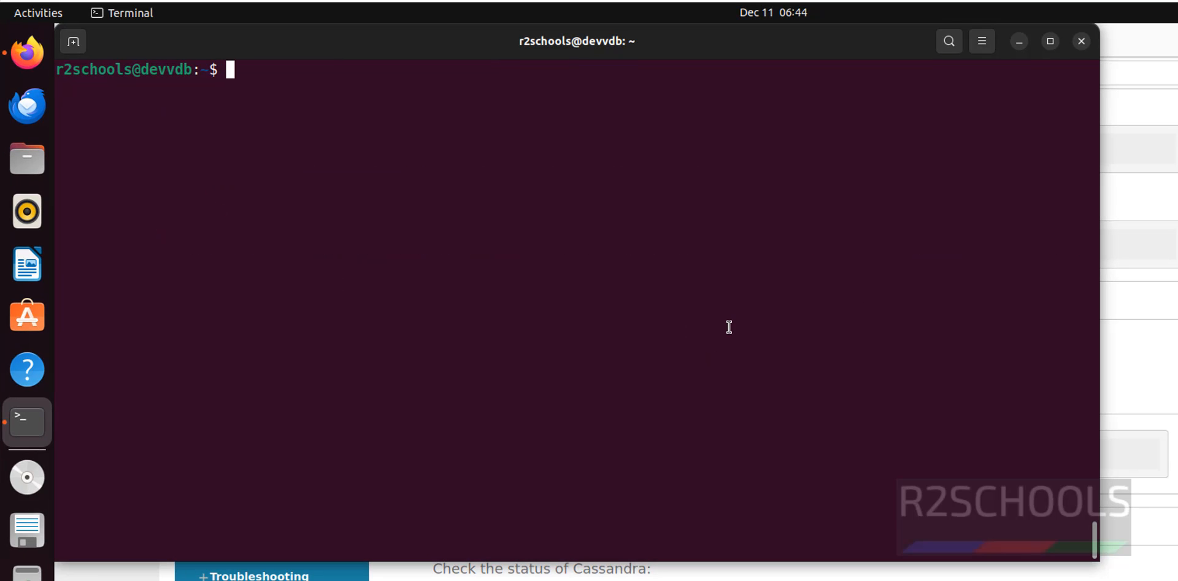
pyautogui.write('c')
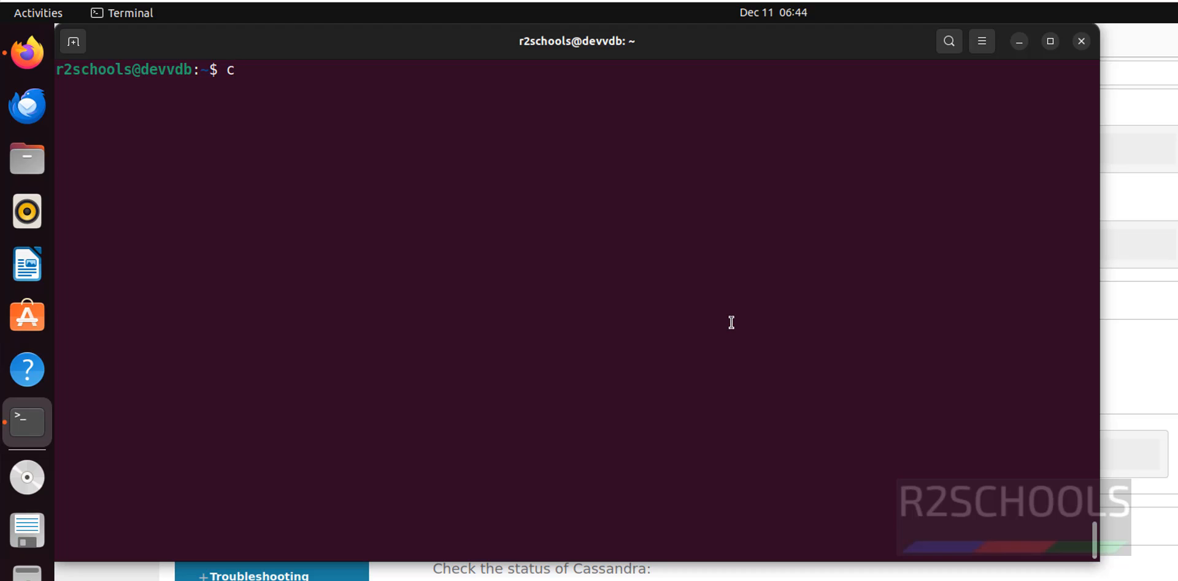
pyautogui.write('qls')
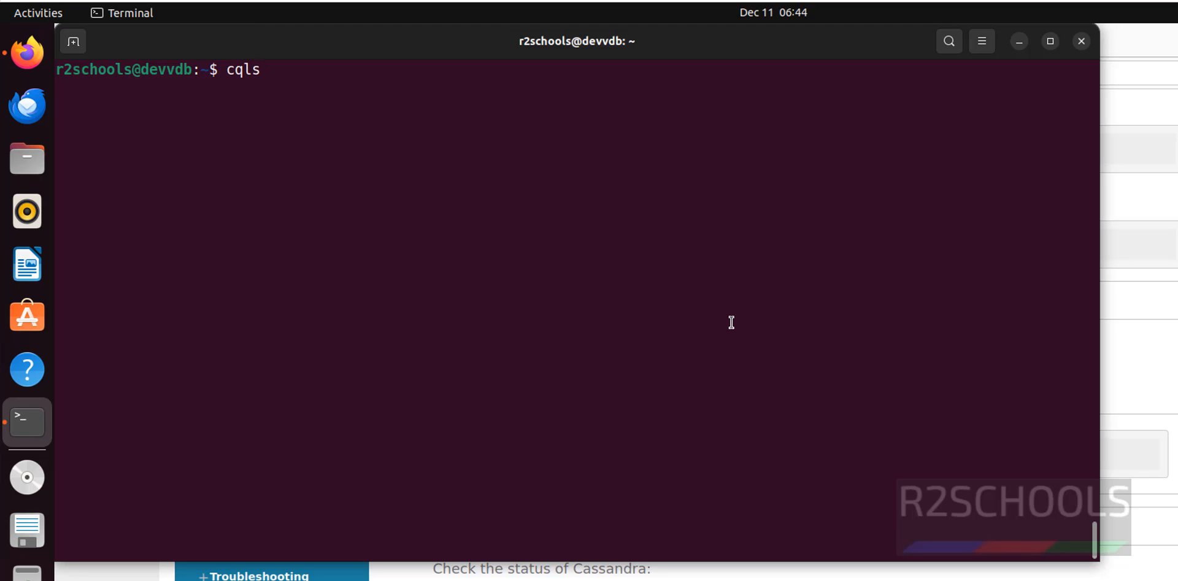
pyautogui.write('h')
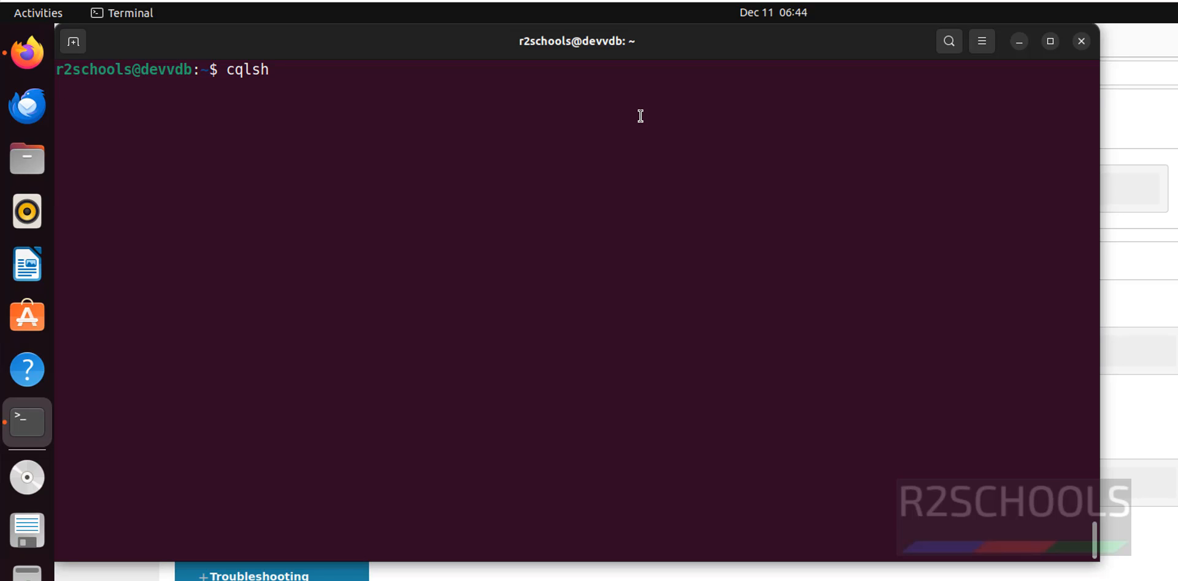
pyautogui.press('Return')
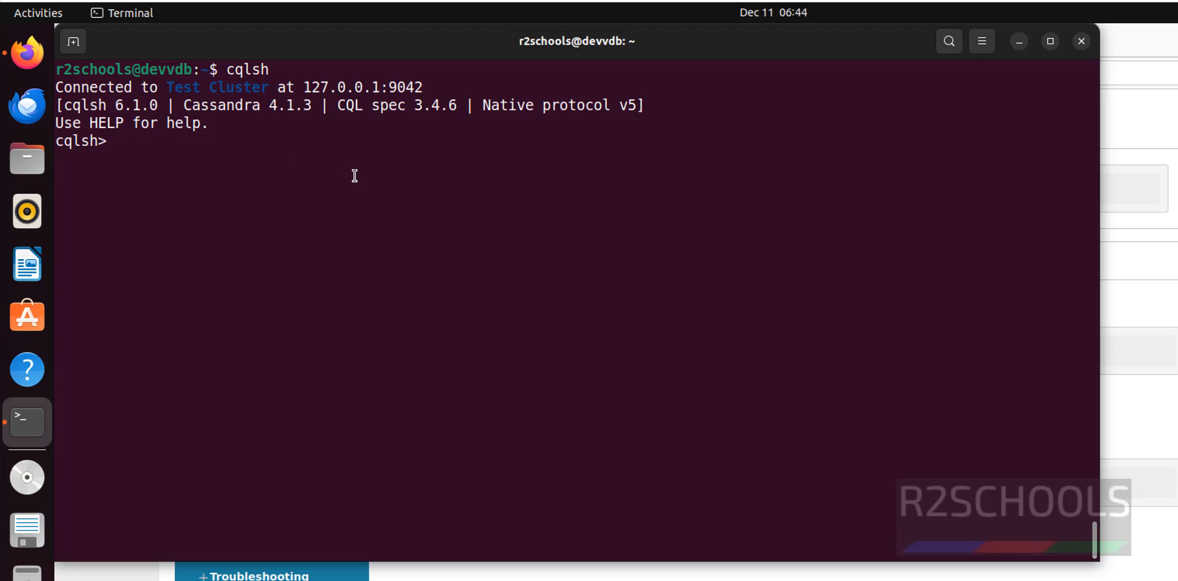
pyautogui.moveTo(419, 190)
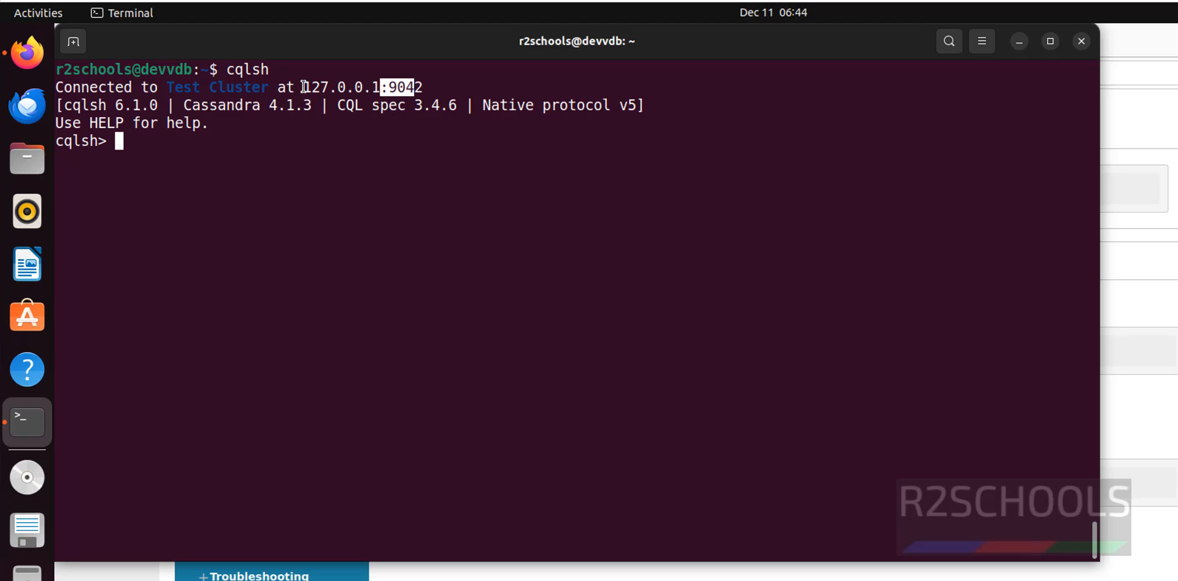
pyautogui.doubleClick(217, 87)
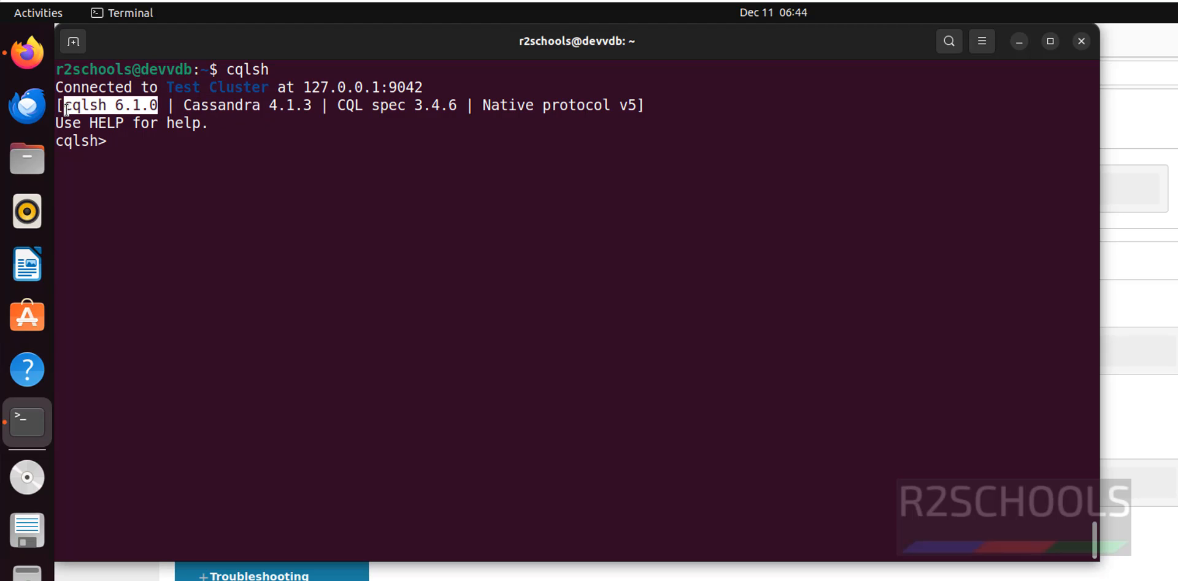
pyautogui.moveTo(86, 111)
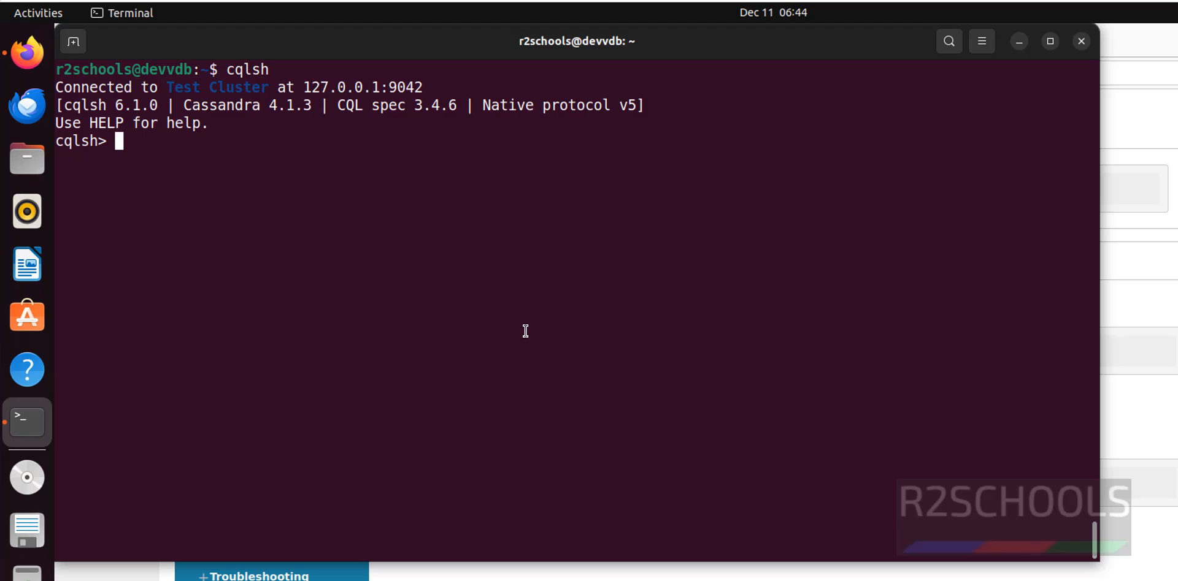
# Run show version; in cqlsh, then exit, relaunch cqlsh and exit again.
pyautogui.write('show se')
pyautogui.write('exit')
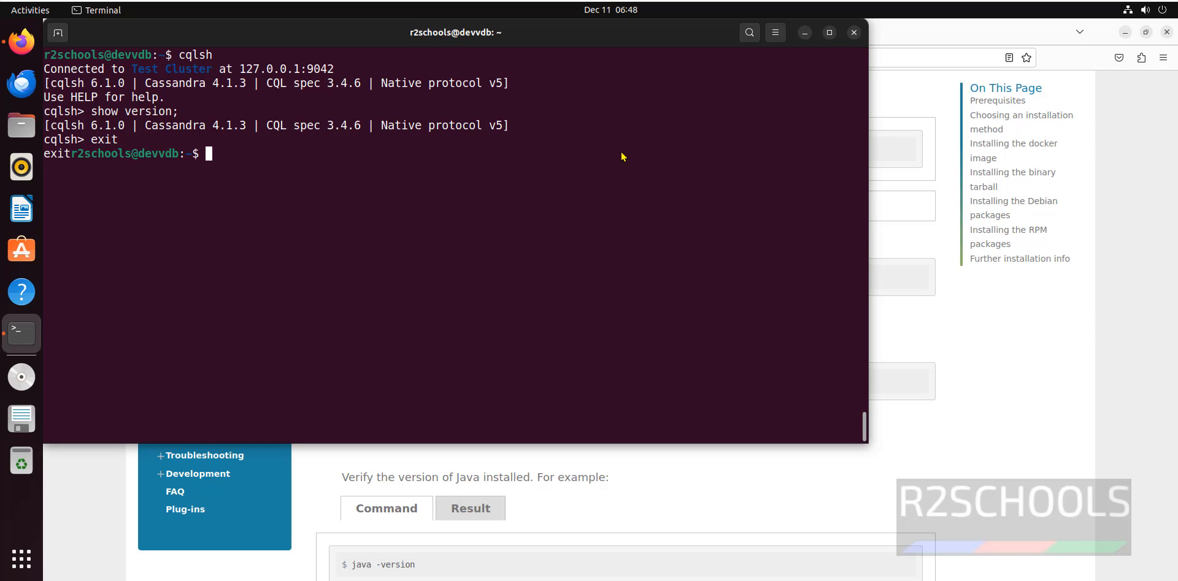
pyautogui.moveTo(619, 150)
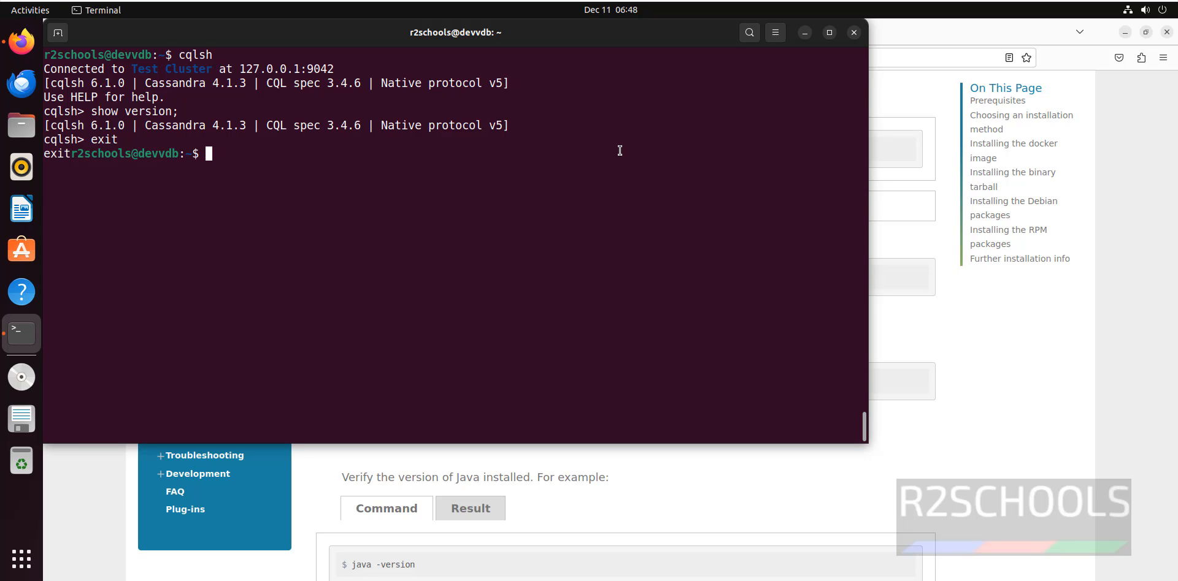
pyautogui.write('c')
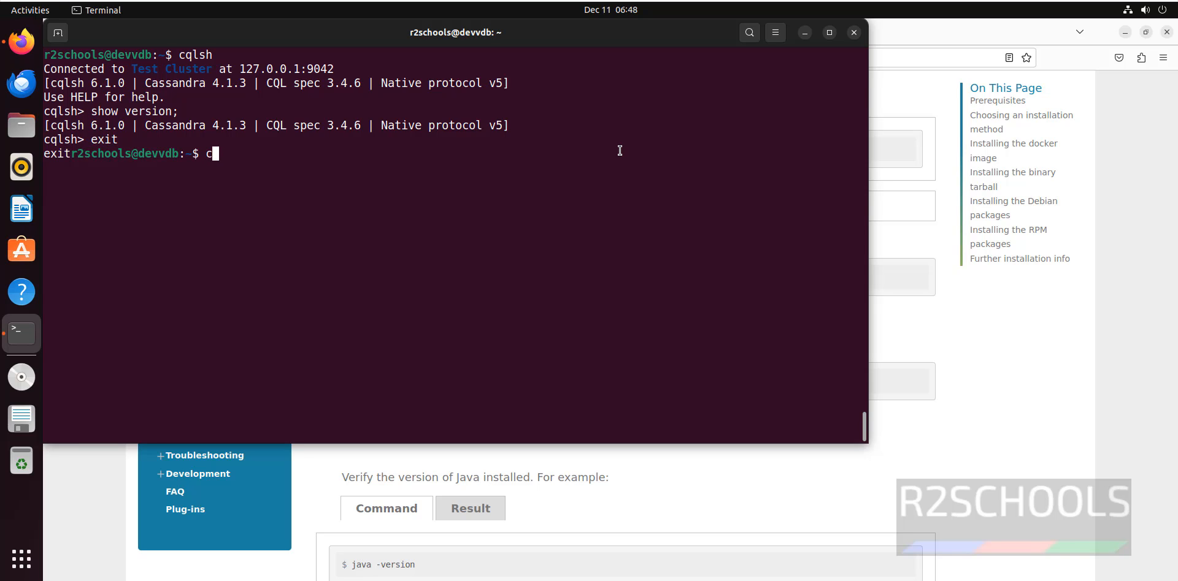
pyautogui.write('qlsh')
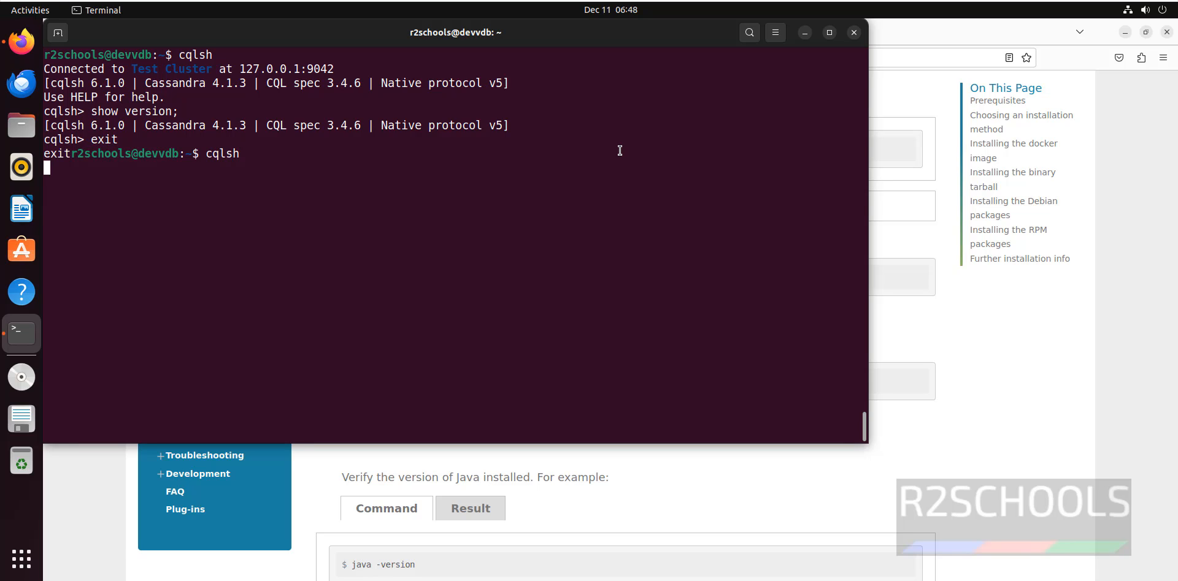
pyautogui.write('exit')
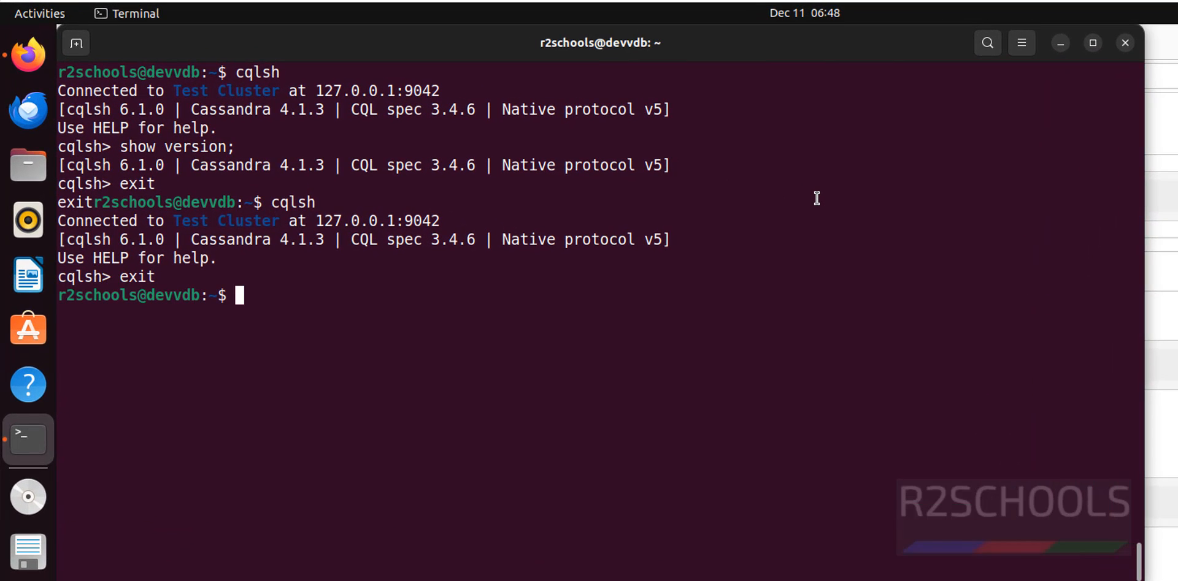
# Stop Cassandra with sudo systemctl stop cassandra, then see cqlsh fail with connection refused.
pyautogui.write('sudo system')
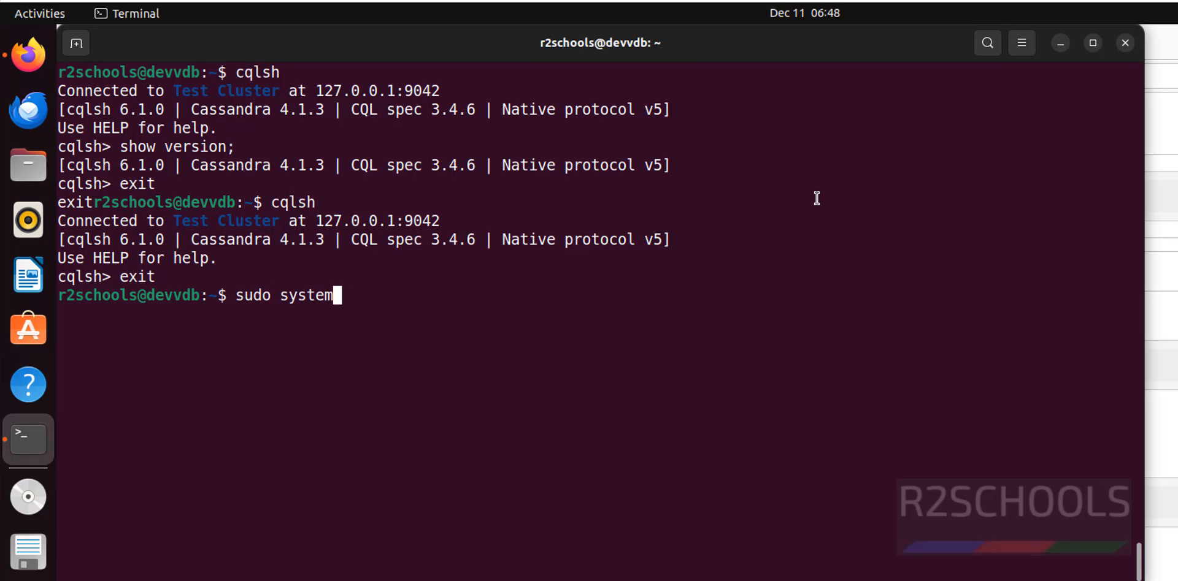
pyautogui.write('ctl')
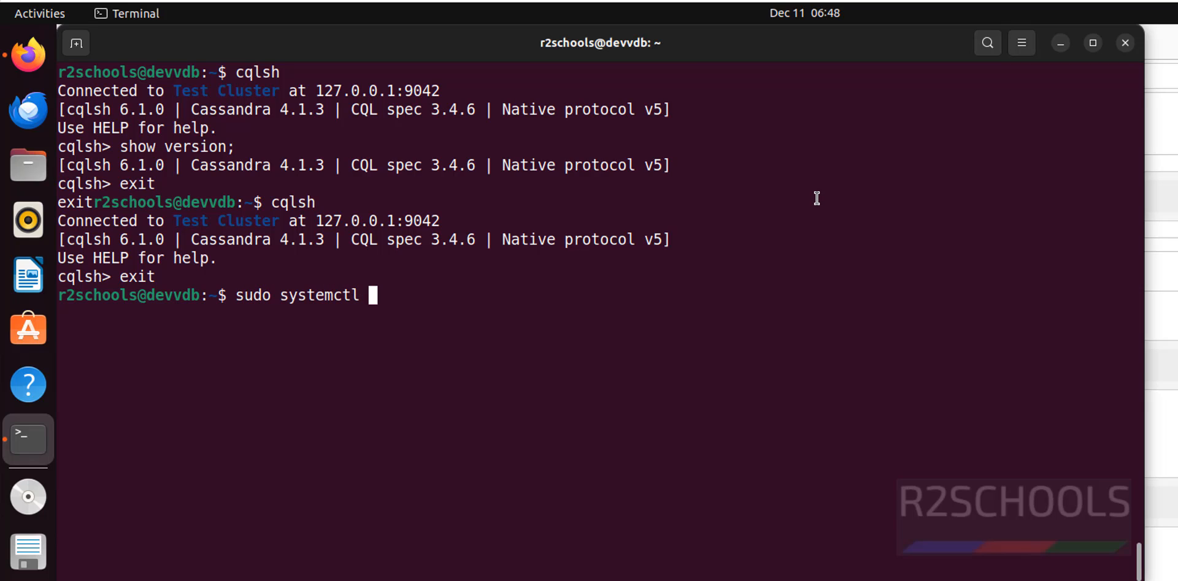
pyautogui.write('stop cassan')
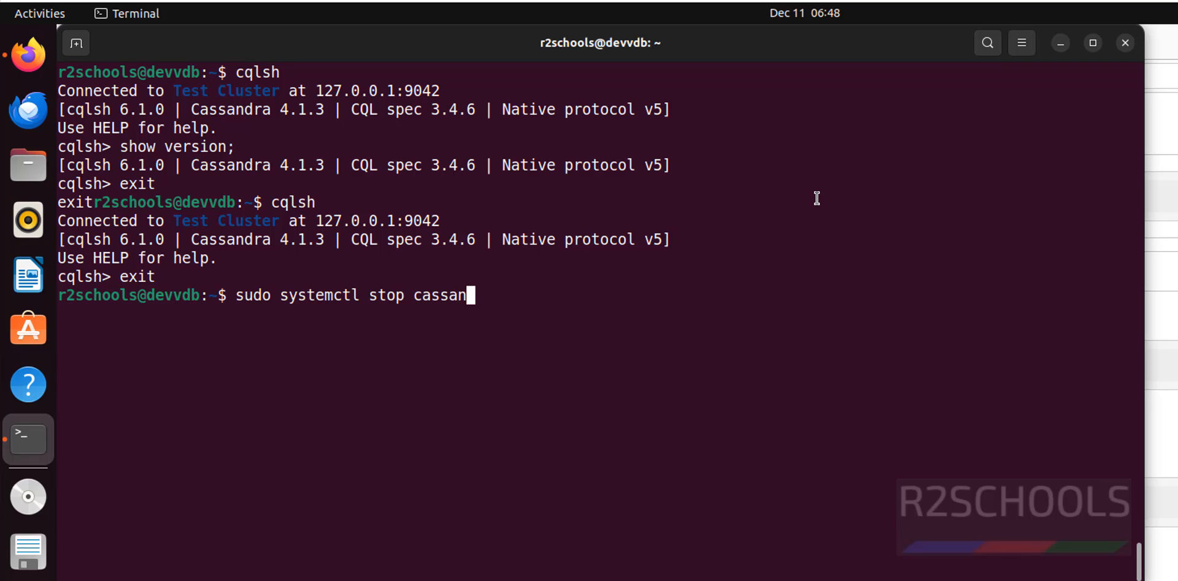
pyautogui.write('dra')
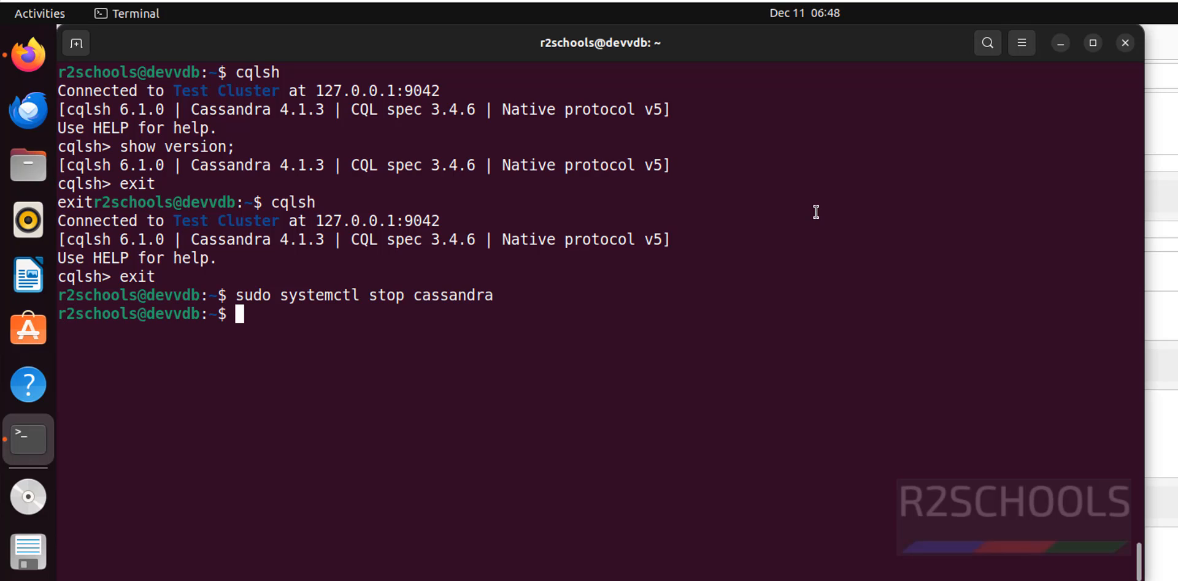
pyautogui.write('c')
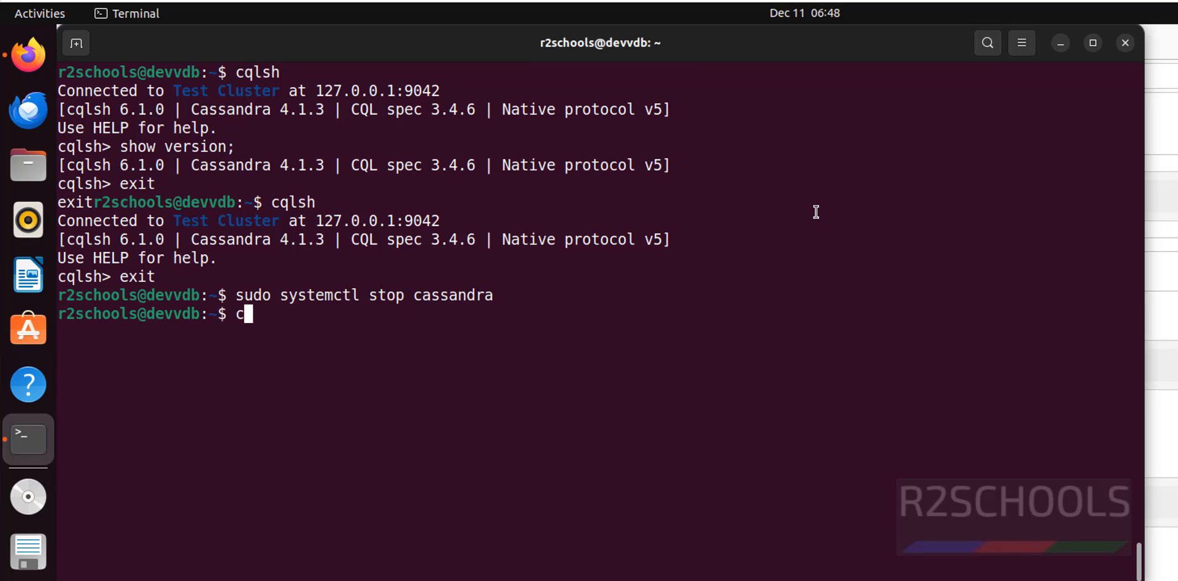
pyautogui.write('qlsh')
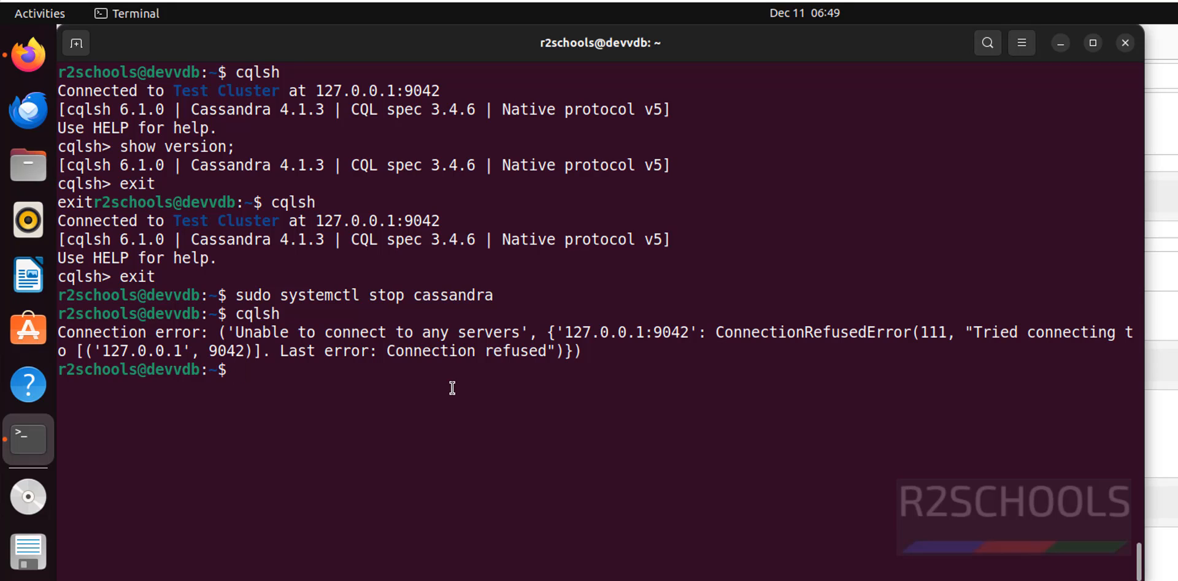
# Start the Cassandra service with sudo systemctl start cassandra and retry cqlsh.
pyautogui.write('sudo')
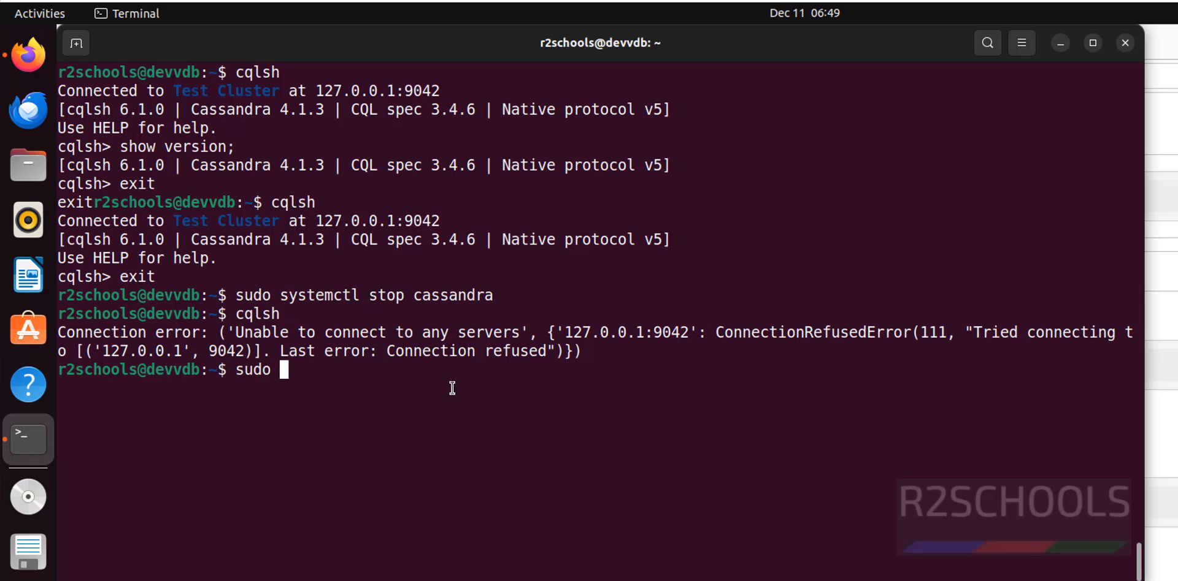
pyautogui.write('systemctl start cassandra')
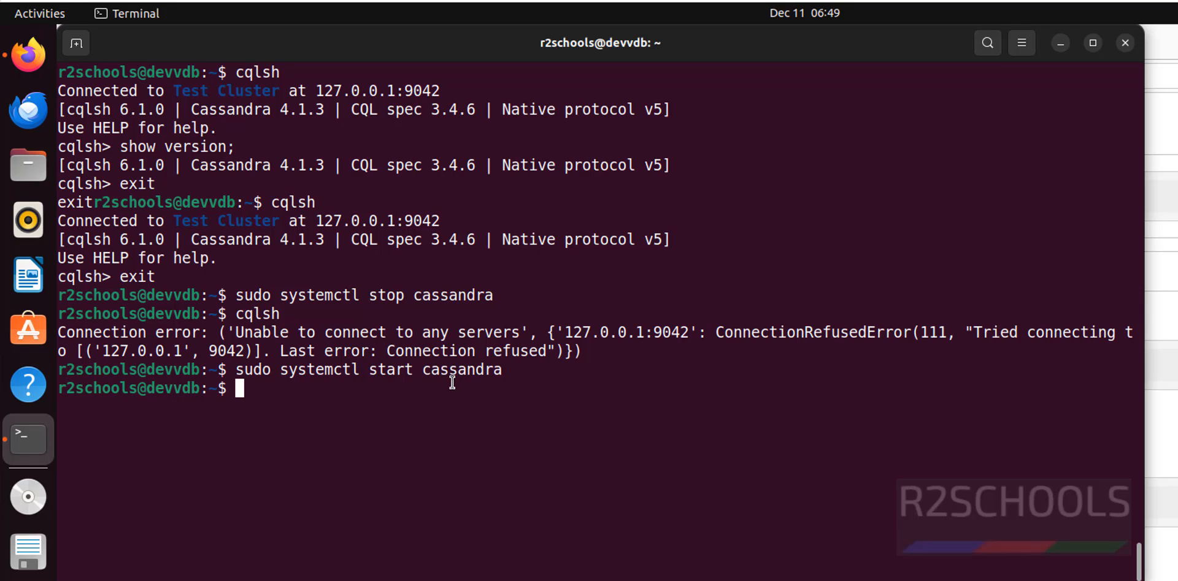
pyautogui.write('cqlsh')
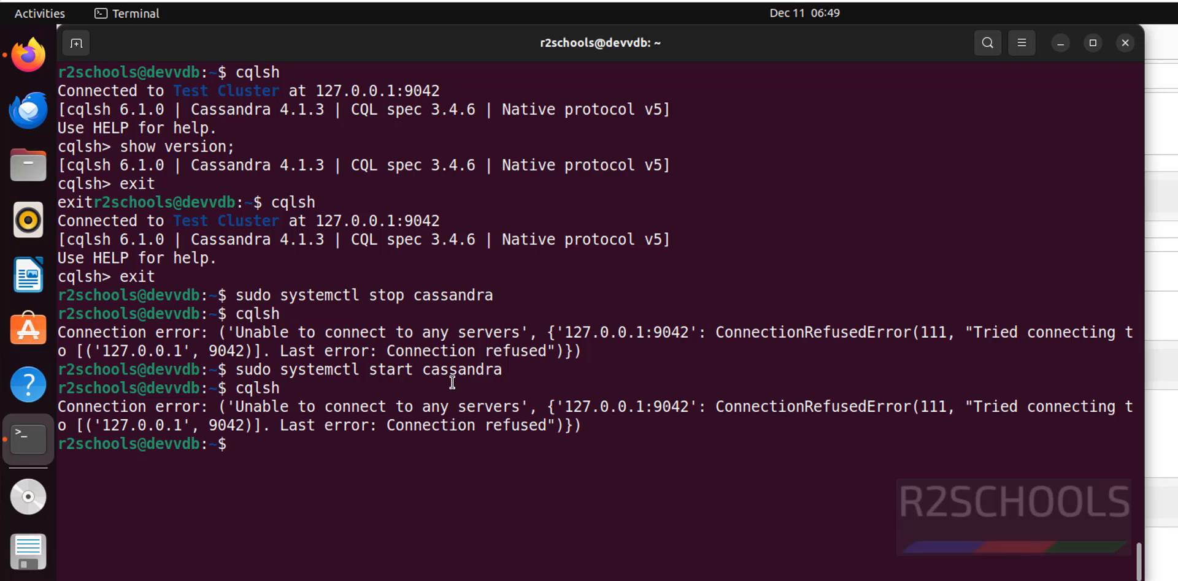
pyautogui.write('cqlsh')
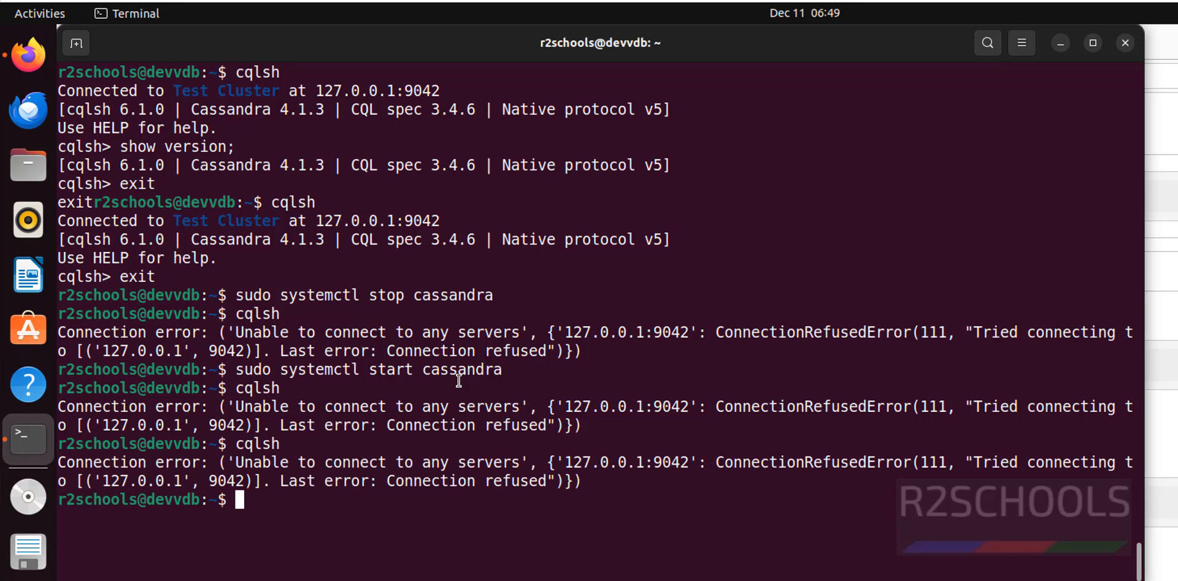
pyautogui.write('sudo systemctl start cassandra')
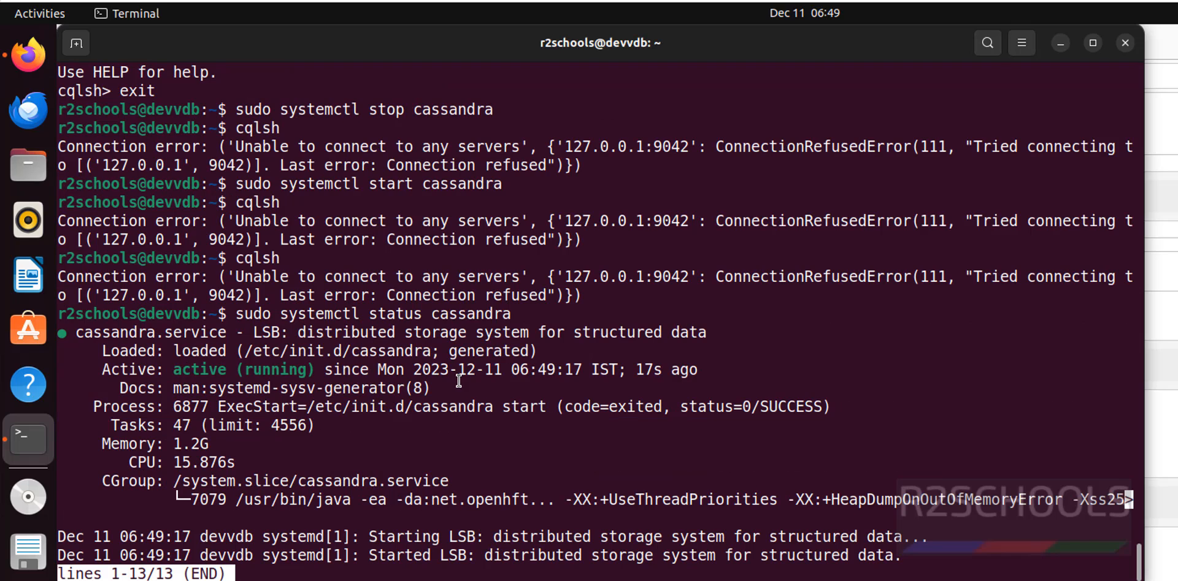
# Dismiss the active (running) status report, reconnect cqlsh to Test Cluster, then exit cqlsh.
pyautogui.press('q')
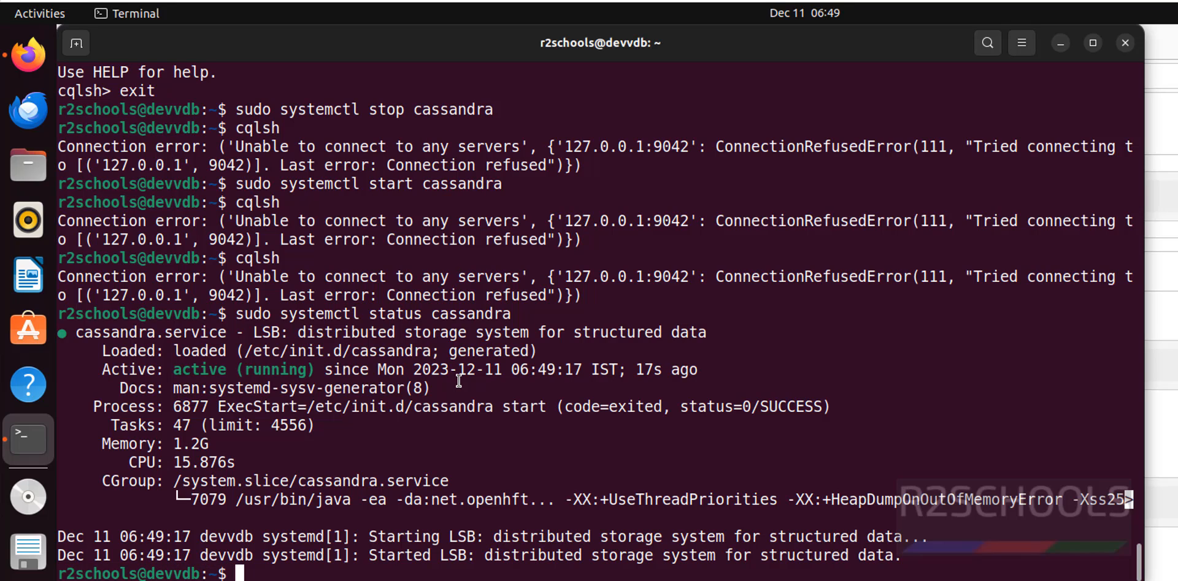
pyautogui.write('cqlsh')
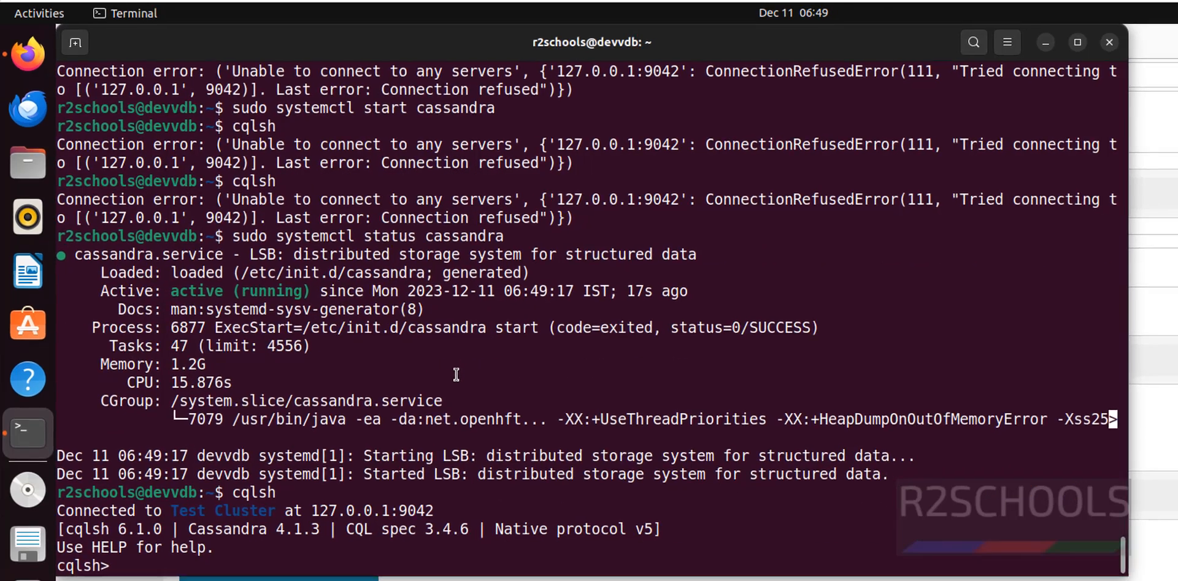
pyautogui.write('exit')
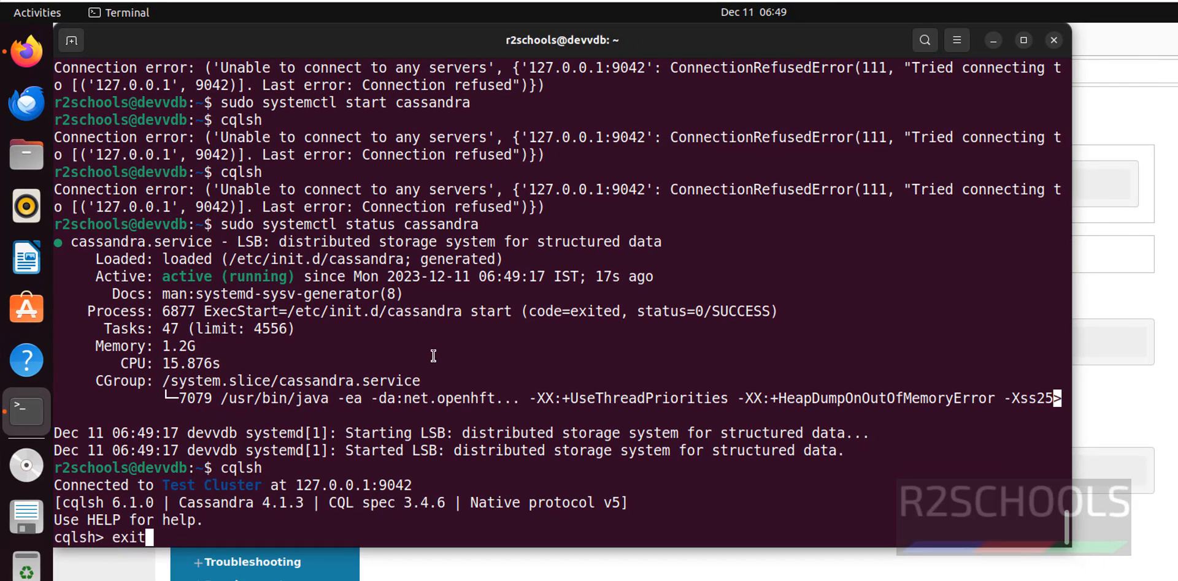
pyautogui.press('Return')
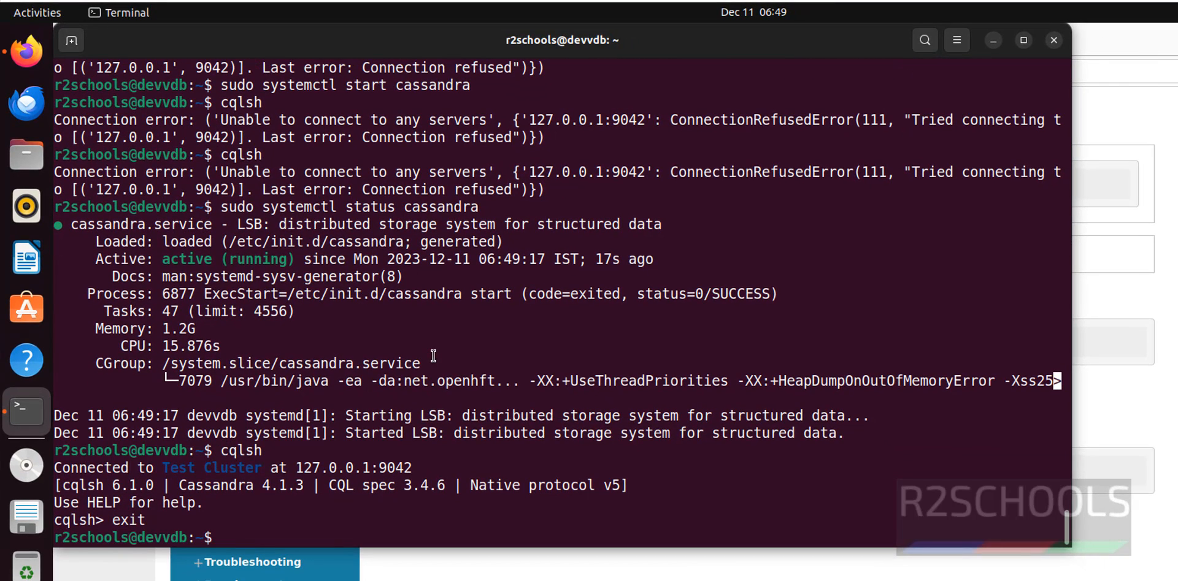
# Restart the Cassandra service with sudo systemctl restart cassandra.
pyautogui.write('s')
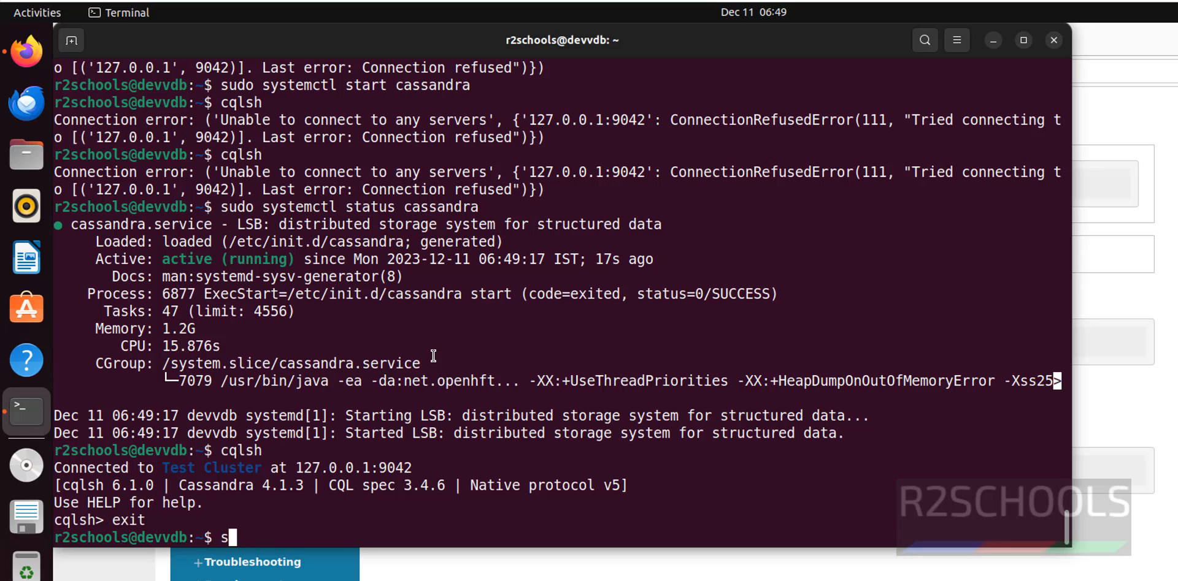
pyautogui.write('udo sys')
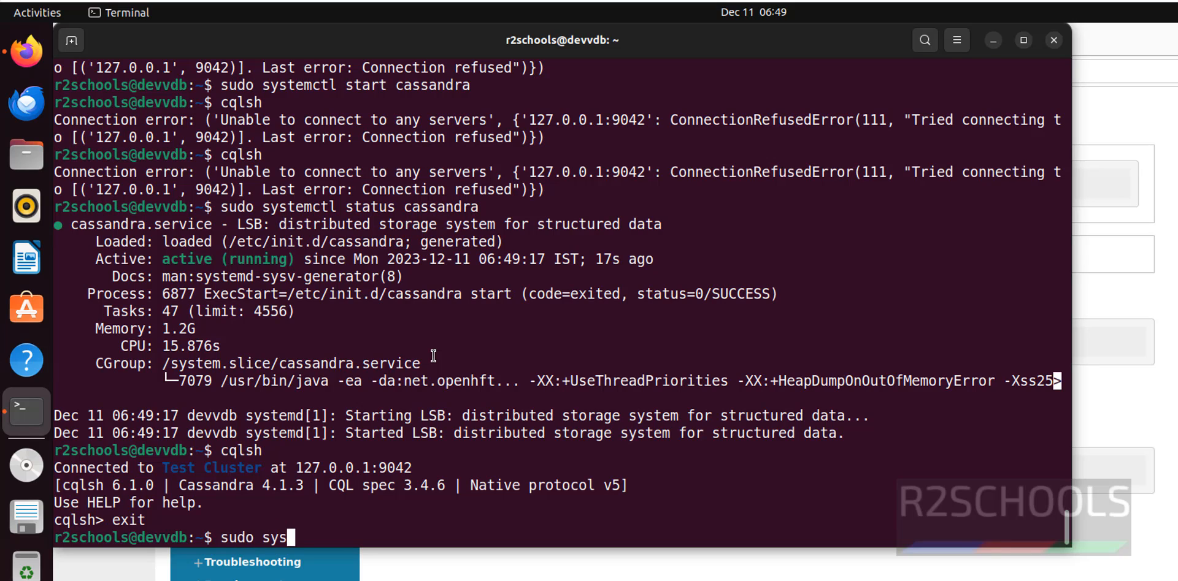
pyautogui.write('temctl')
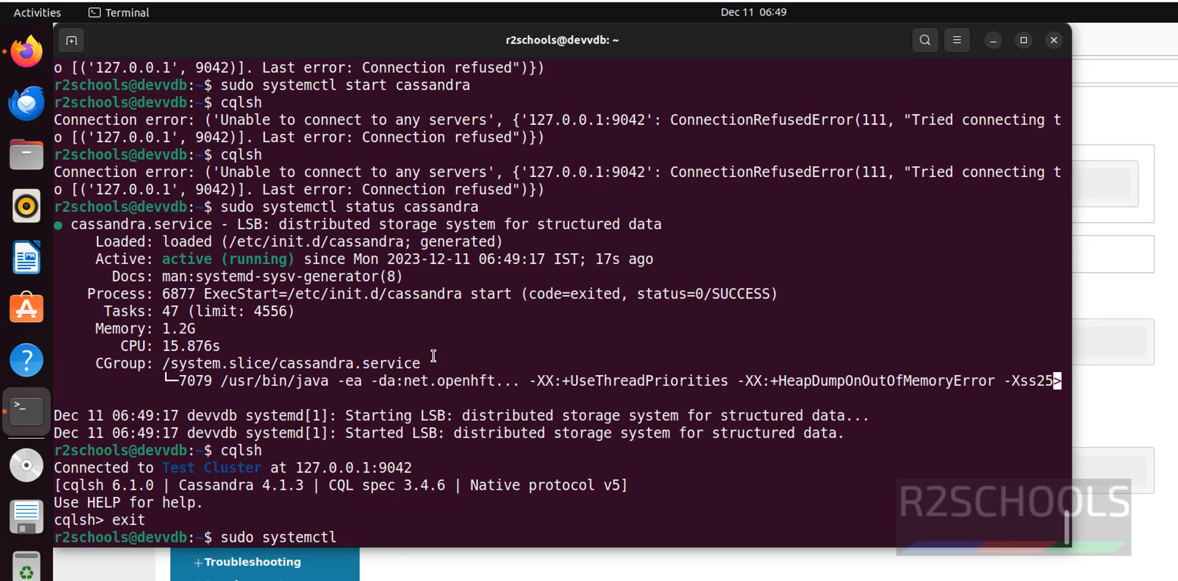
pyautogui.write('restart')
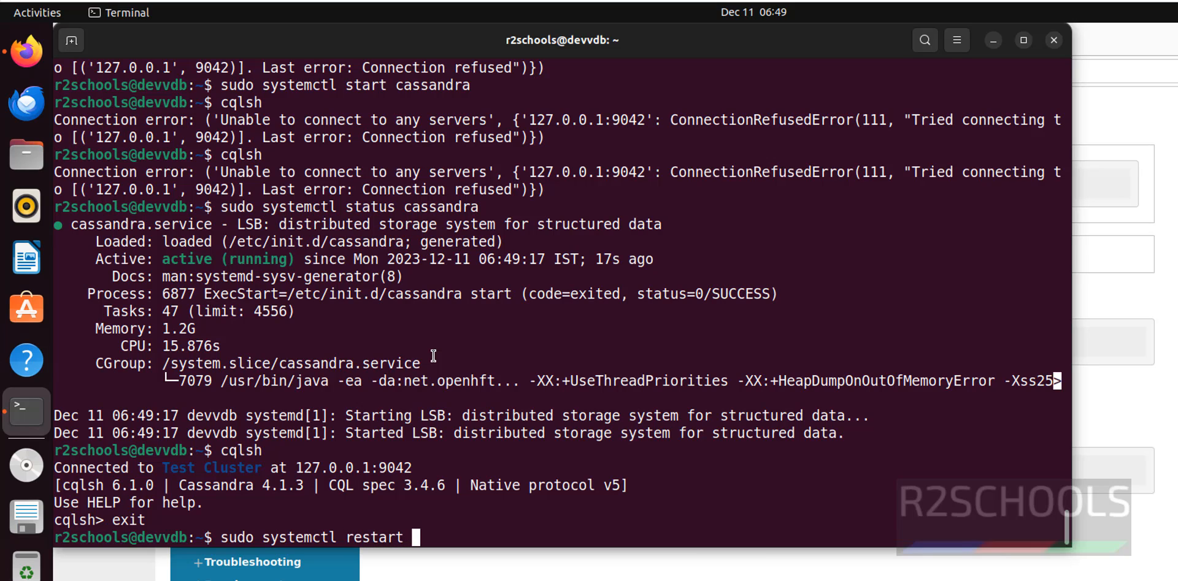
pyautogui.write('casssandra')
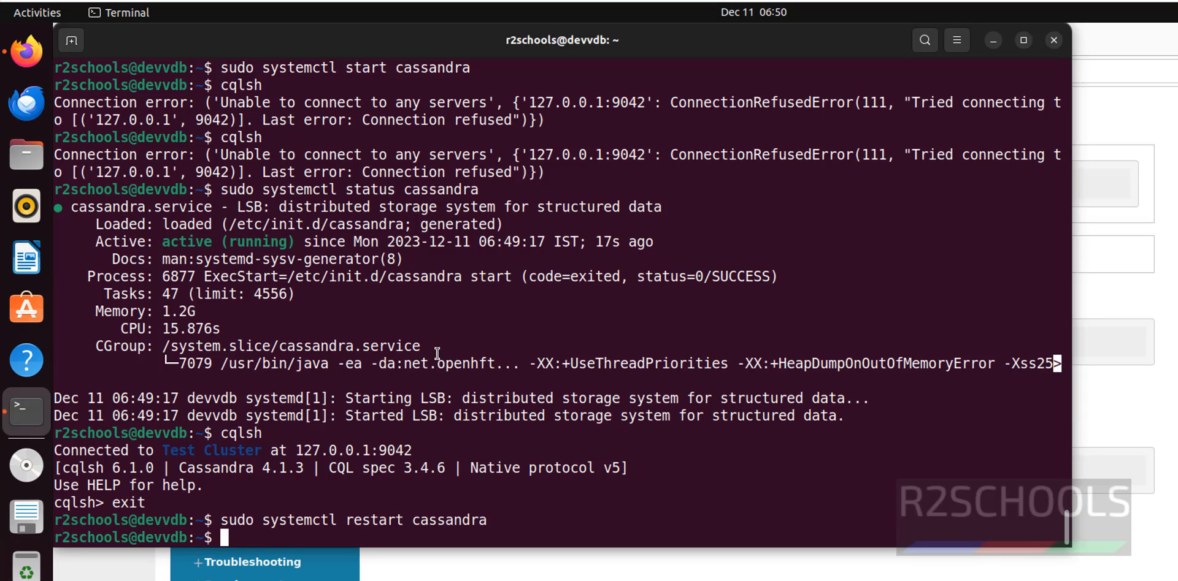
# Confirm Cassandra is active (running) since 06:50:06, then dismiss the report and clear the screen.
pyautogui.write('sudo systemctl status cassandra')
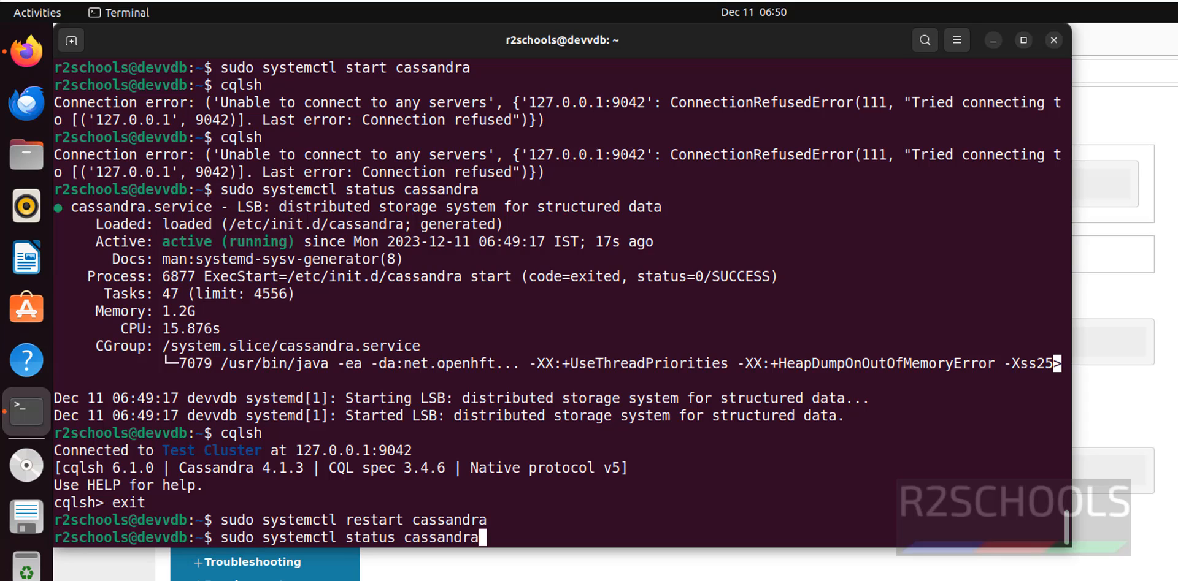
pyautogui.press('Return')
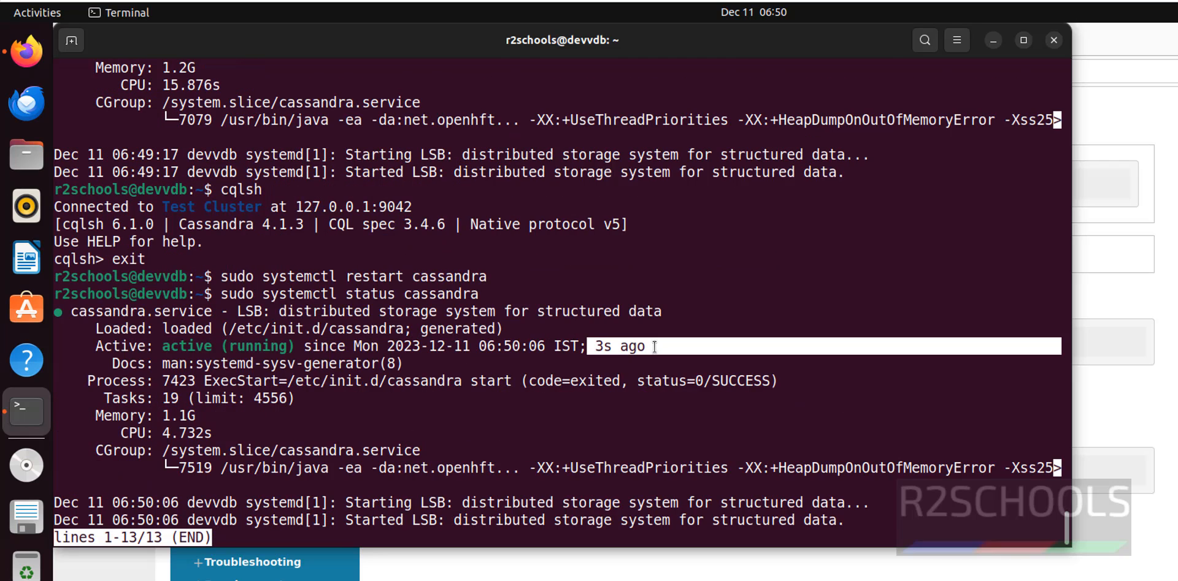
pyautogui.press('q')
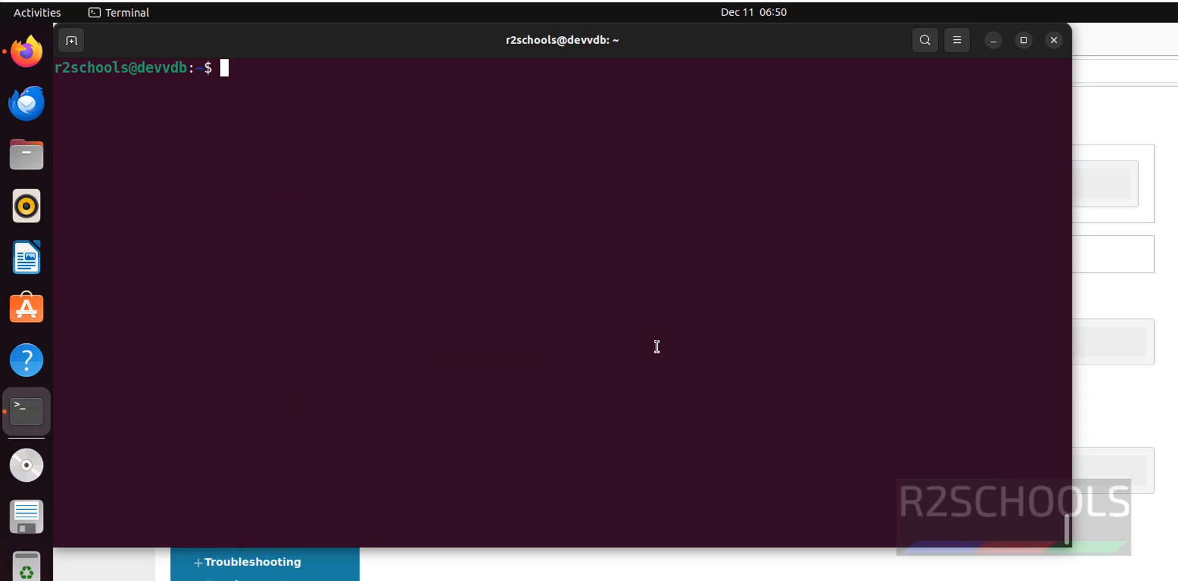
# Launch cqlsh to reconnect to Test Cluster at 127.0.0.1:9042 and start typing exit.
pyautogui.write('cqls')
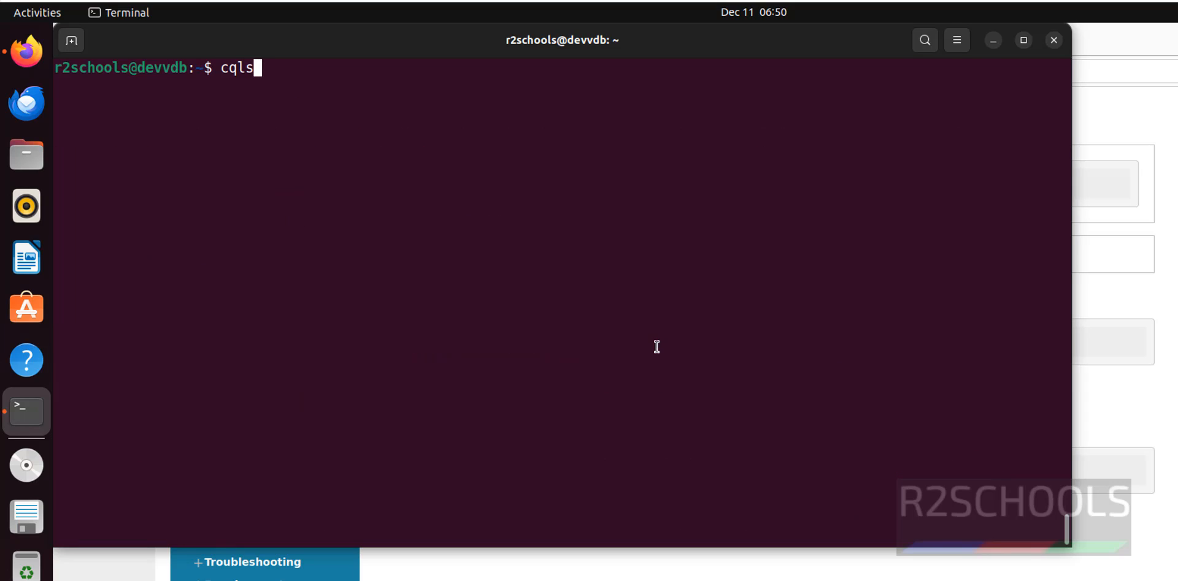
pyautogui.press('Return')
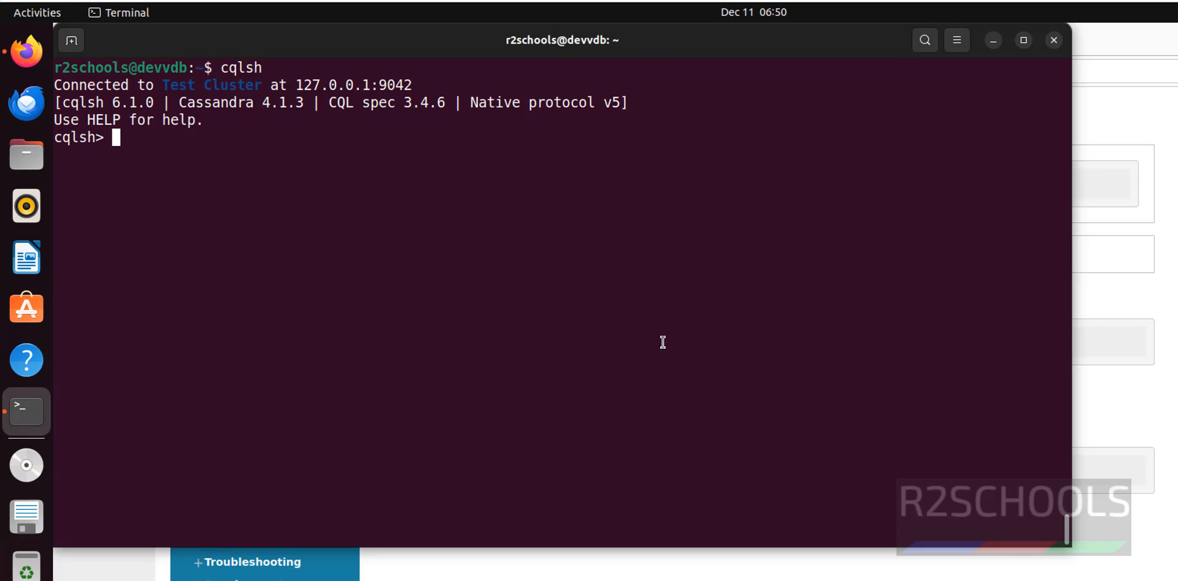
pyautogui.write('ex')
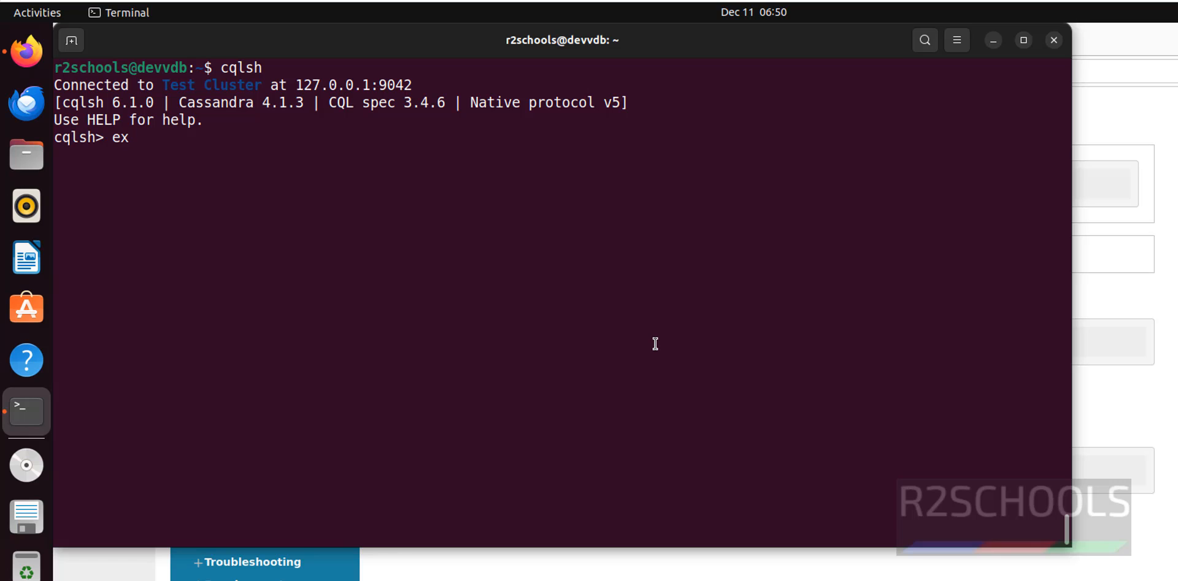